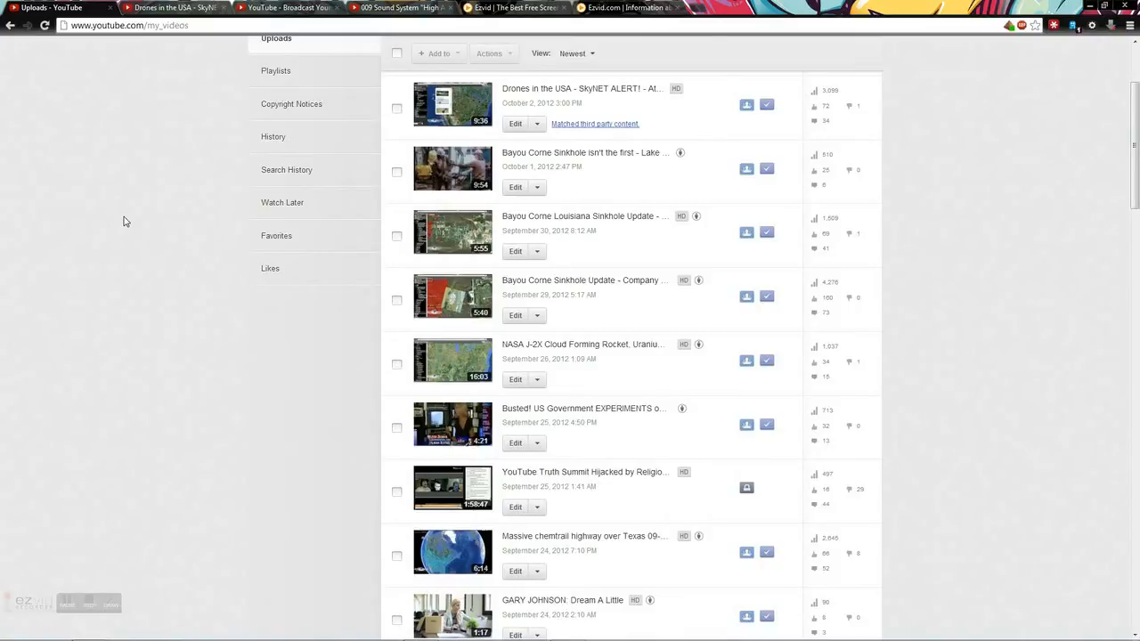
pyautogui.moveTo(676, 171)
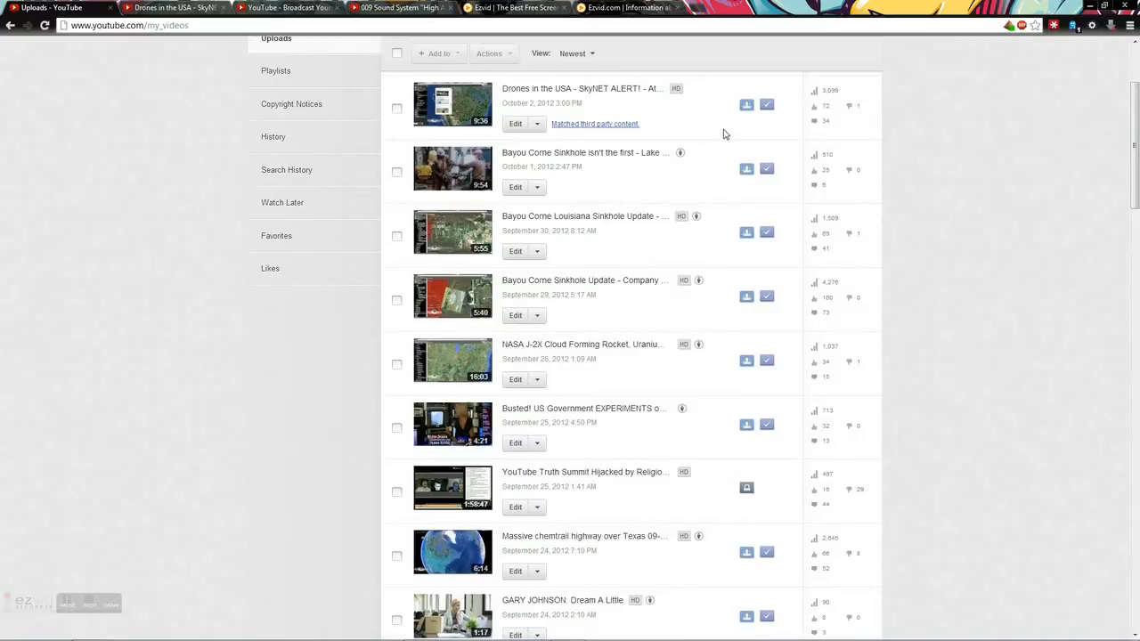
pyautogui.moveTo(660, 129)
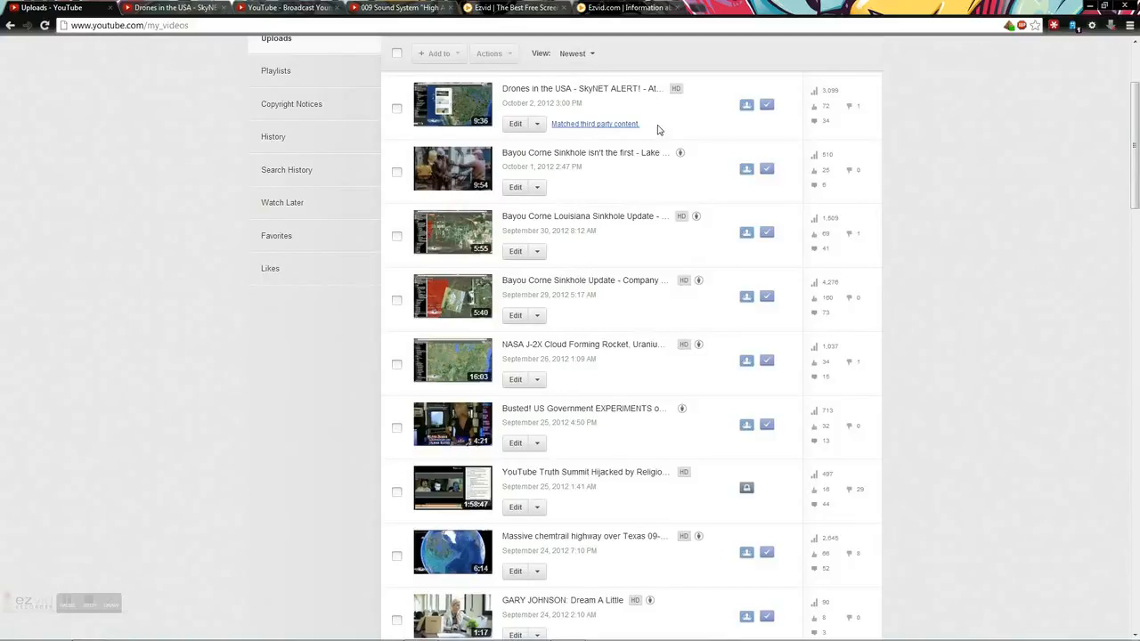
# Step: Switch from the YouTube uploads list to the Ezvid website's home page tab
pyautogui.click(514, 7)
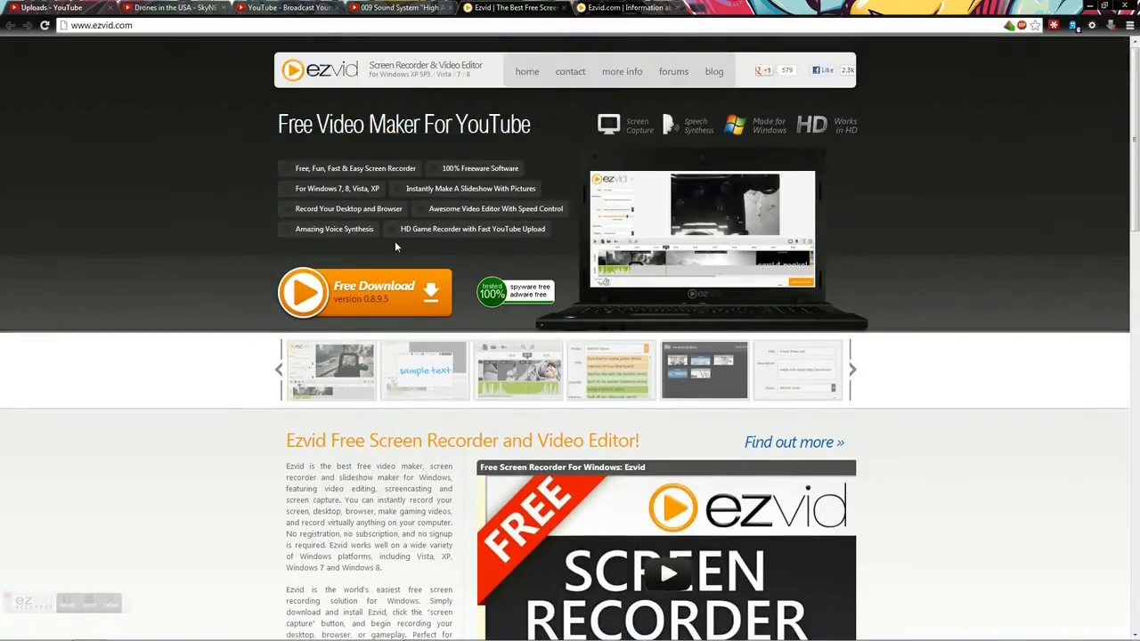
pyautogui.moveTo(406, 248)
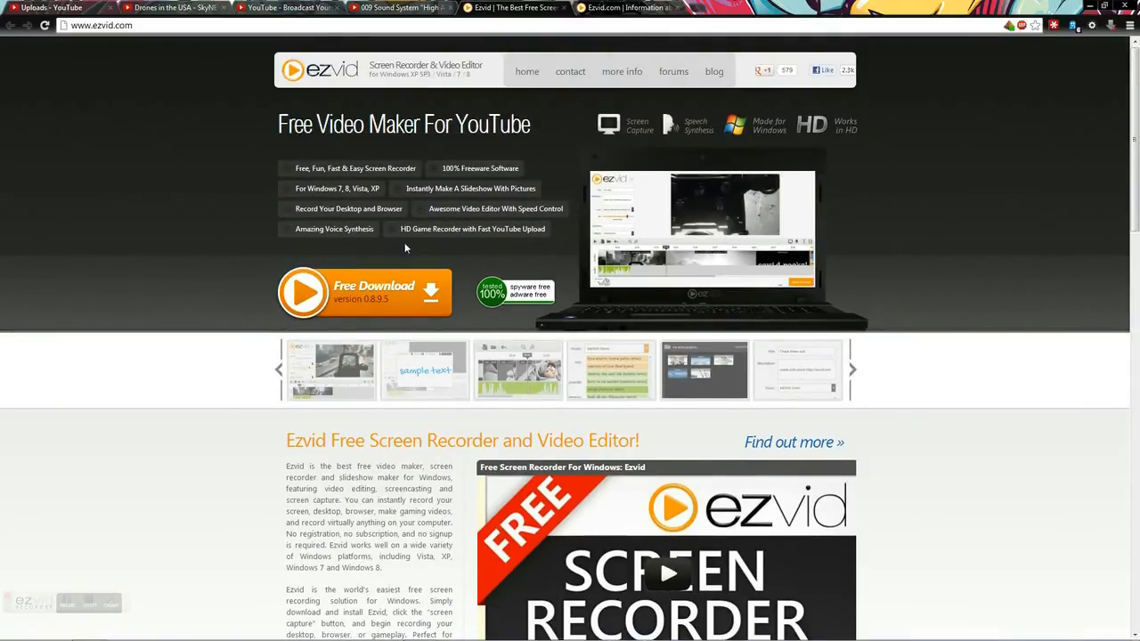
pyautogui.scroll(-3)
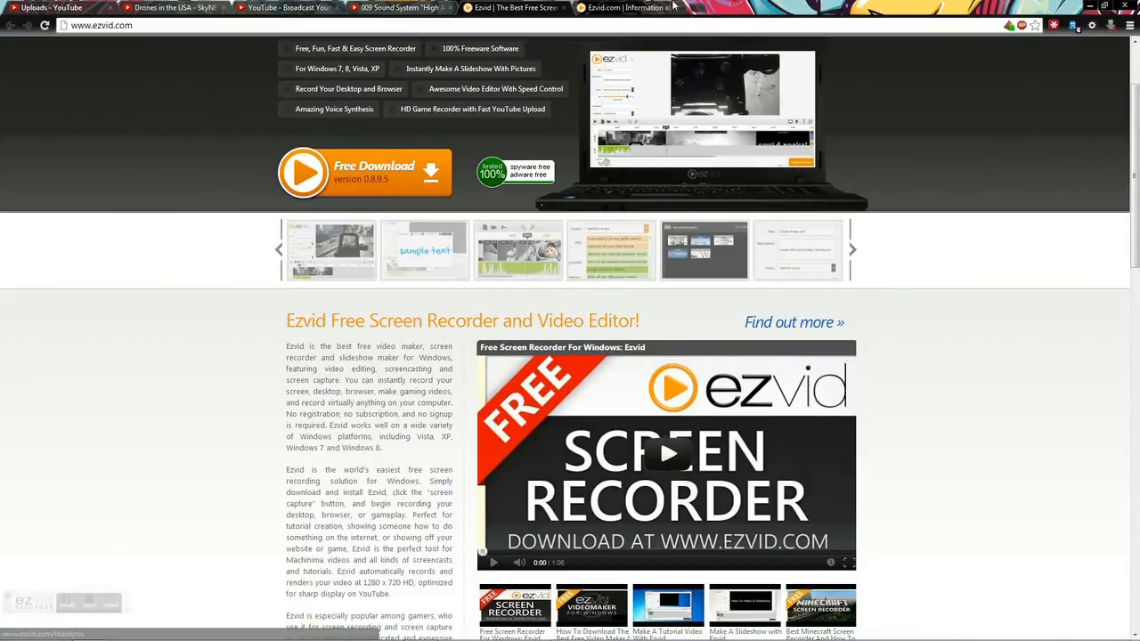
pyautogui.click(786, 322)
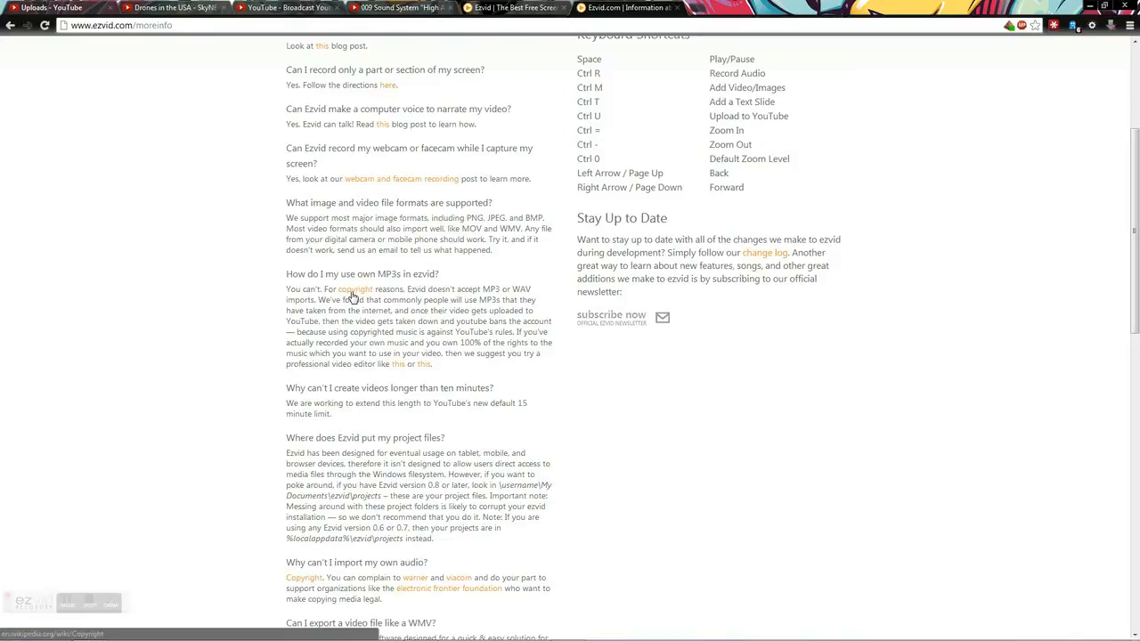
pyautogui.moveTo(418, 340)
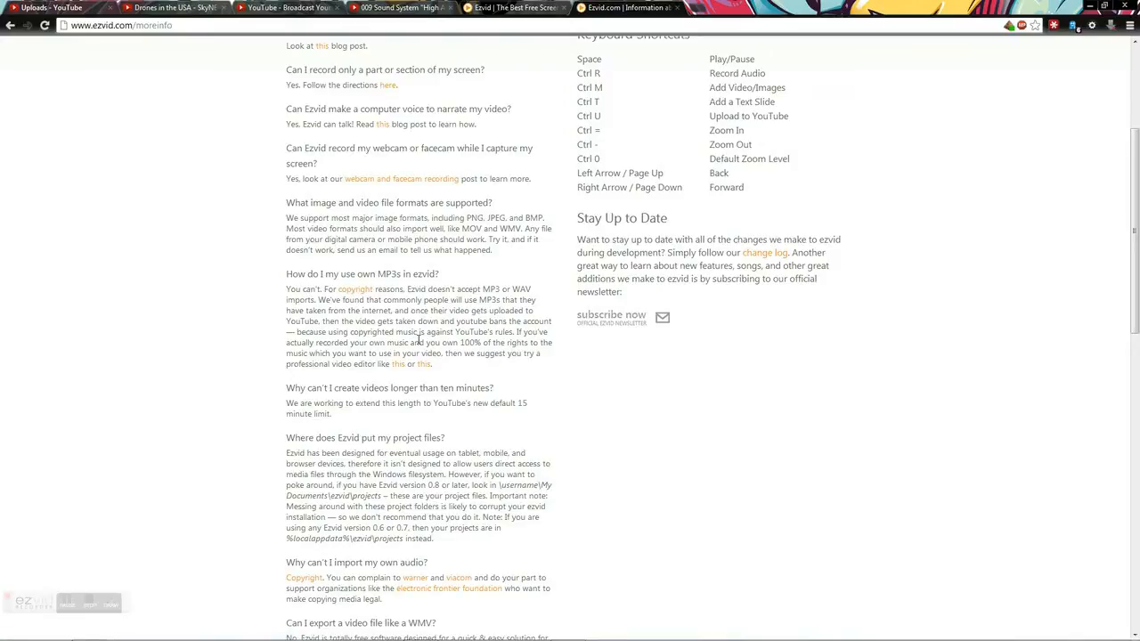
pyautogui.scroll(3)
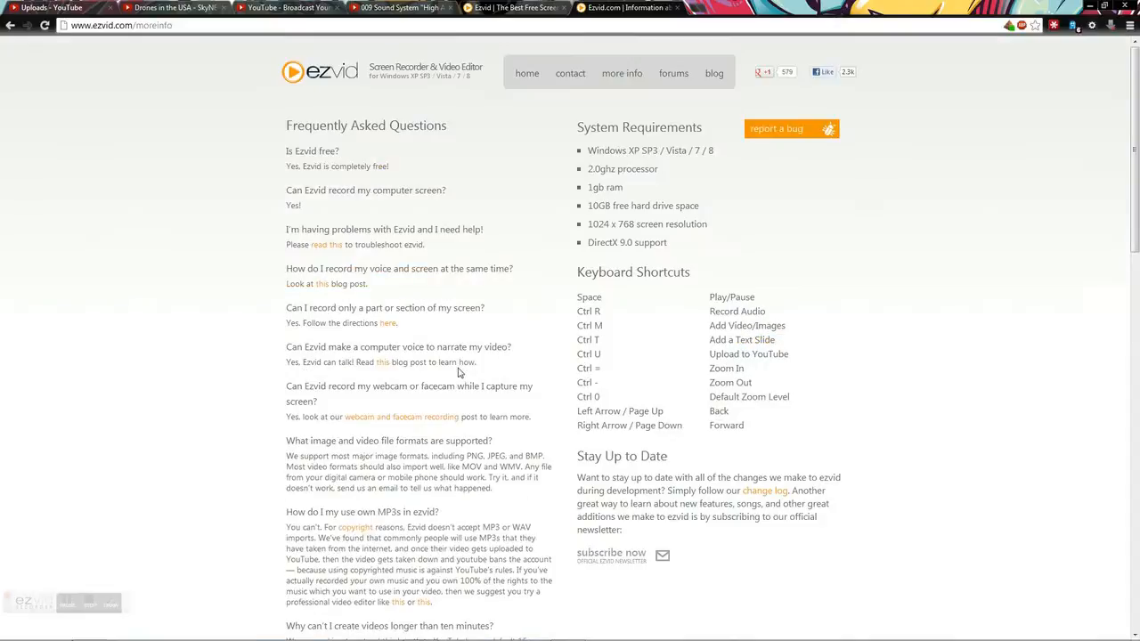
pyautogui.moveTo(483, 94)
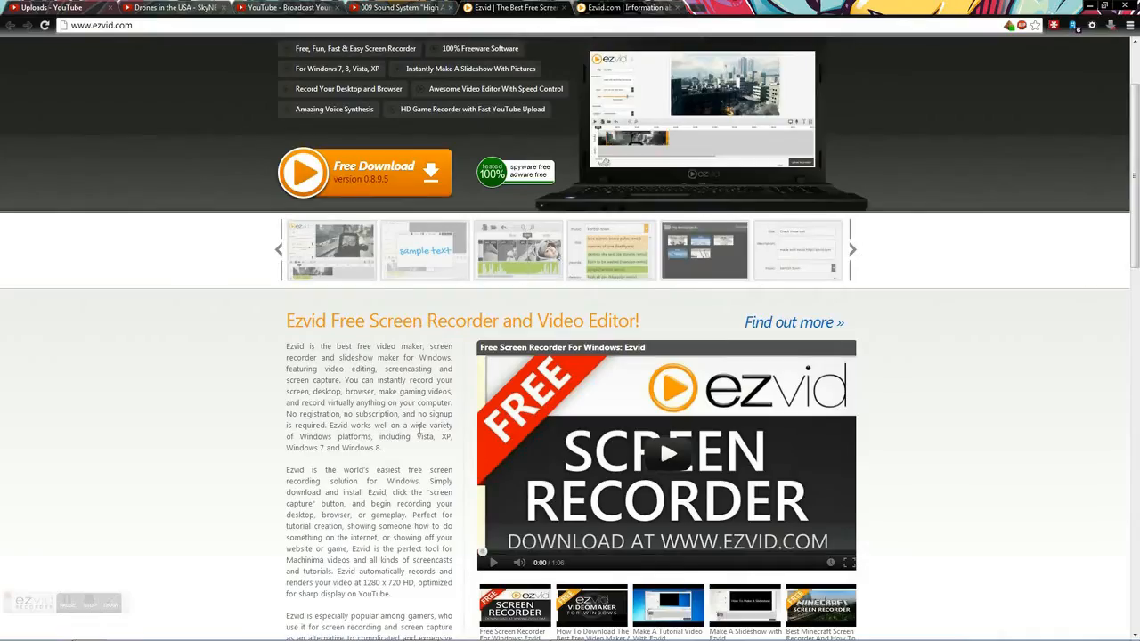
pyautogui.click(788, 322)
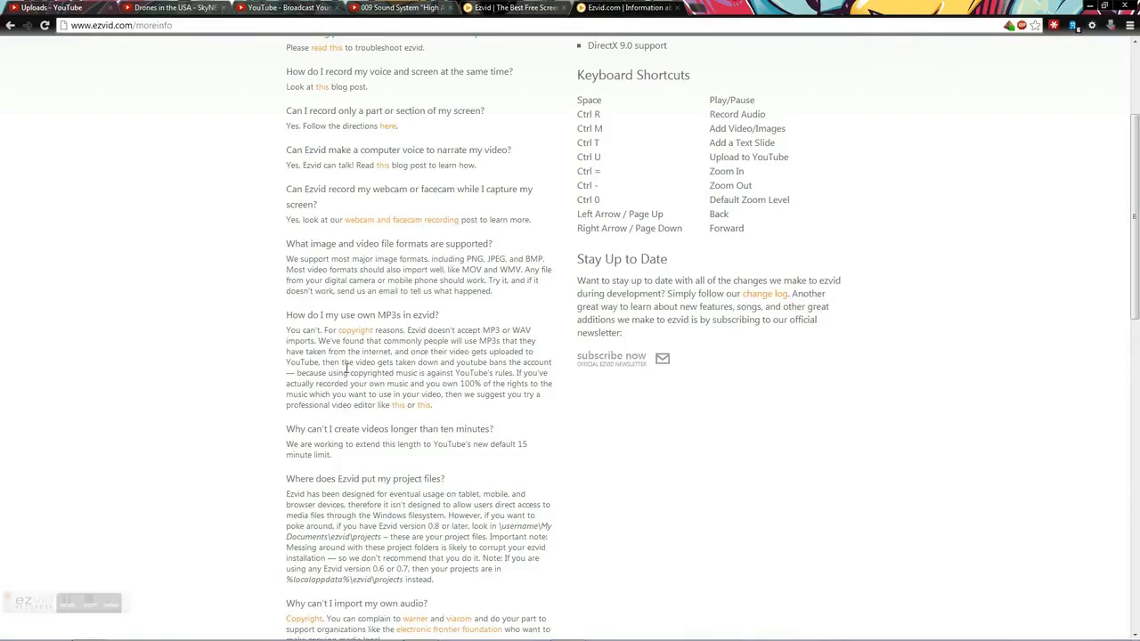
pyautogui.moveTo(331, 362); pyautogui.dragTo(551, 362)
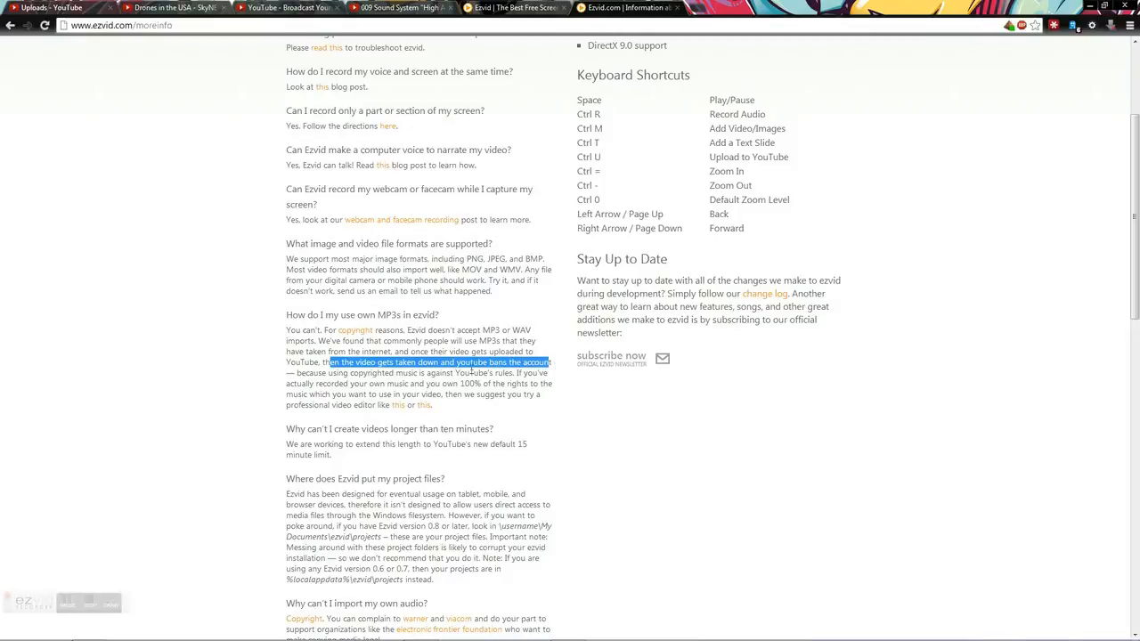
pyautogui.moveTo(329, 362); pyautogui.dragTo(432, 372)
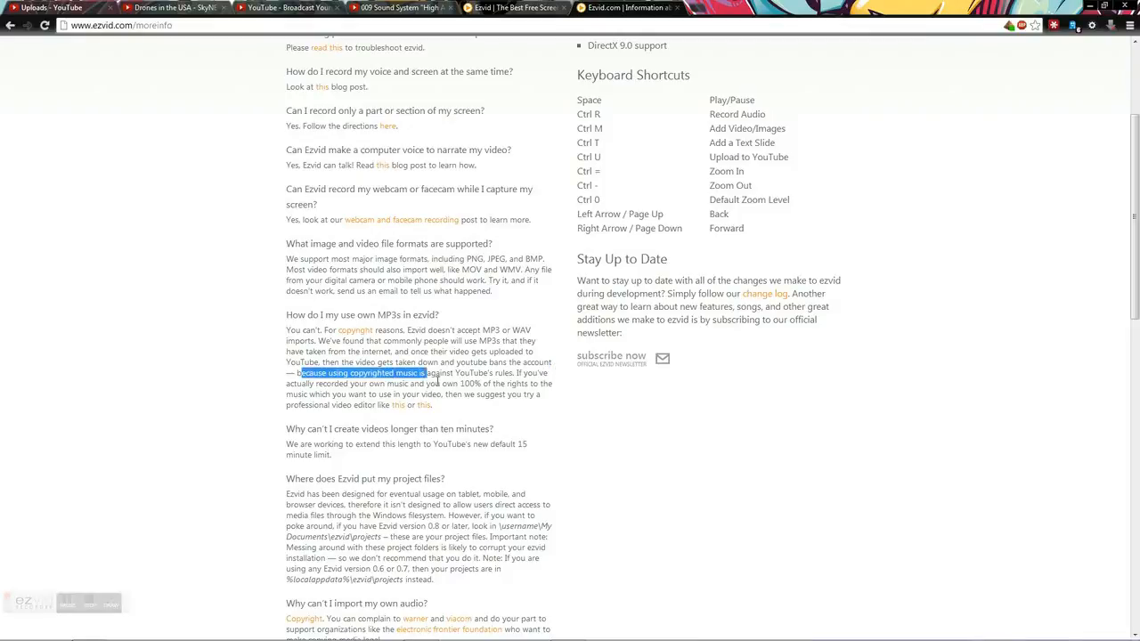
pyautogui.click(434, 380)
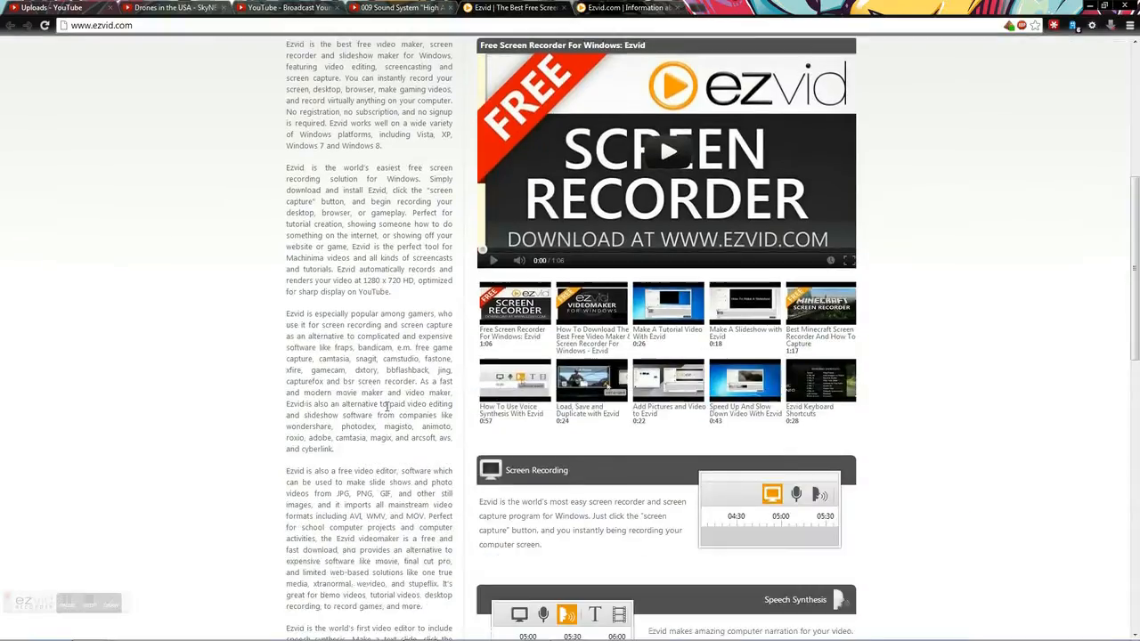
pyautogui.scroll(3)
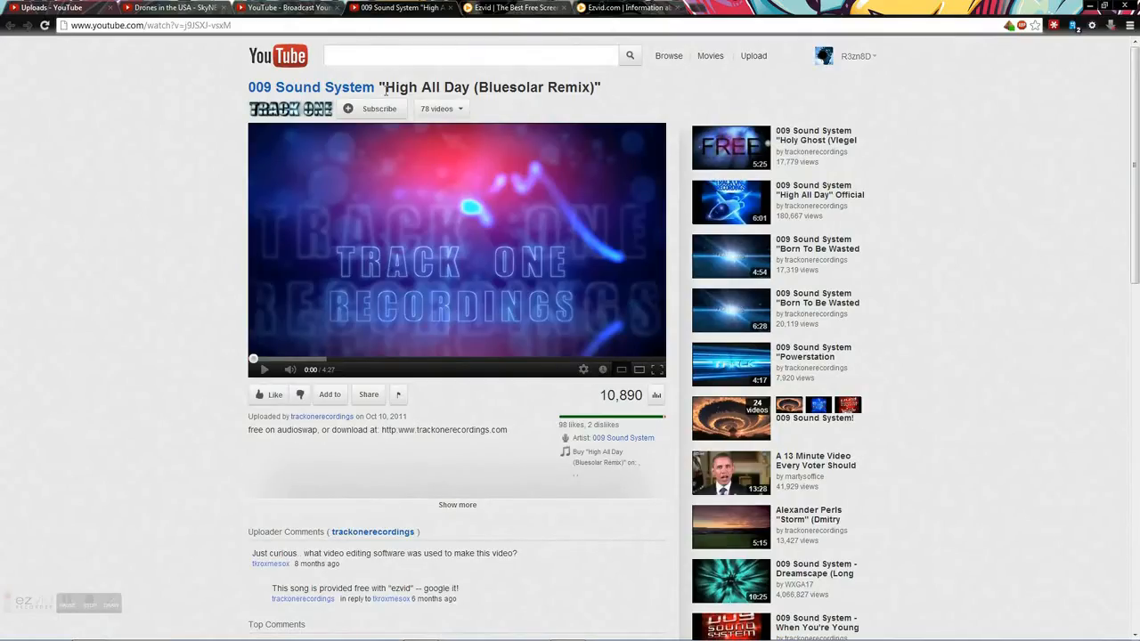
# Step: Highlight the 'High All Day (Bluesolar Remix)' title on the Drones in the USA video page
pyautogui.moveTo(380, 88); pyautogui.dragTo(603, 87)
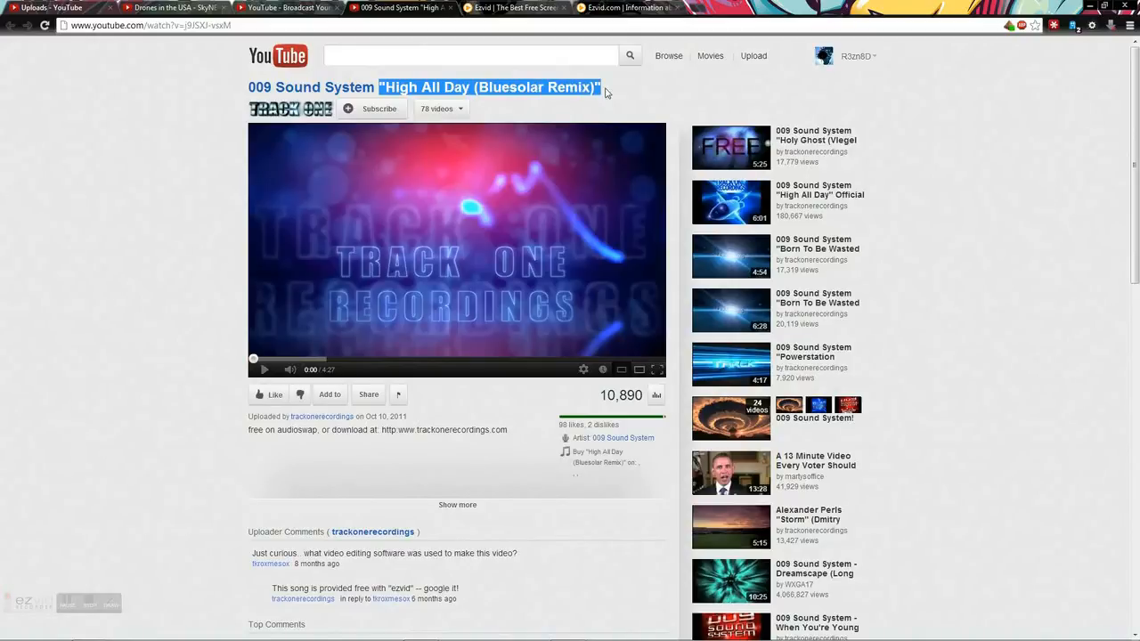
pyautogui.moveTo(604, 101)
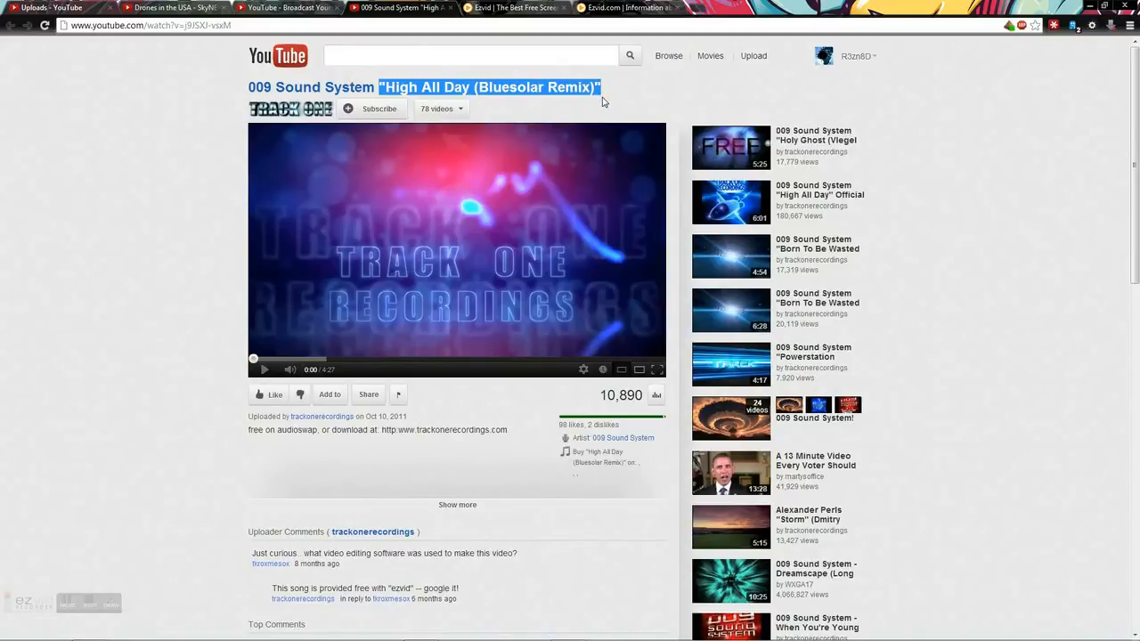
pyautogui.moveTo(274, 449)
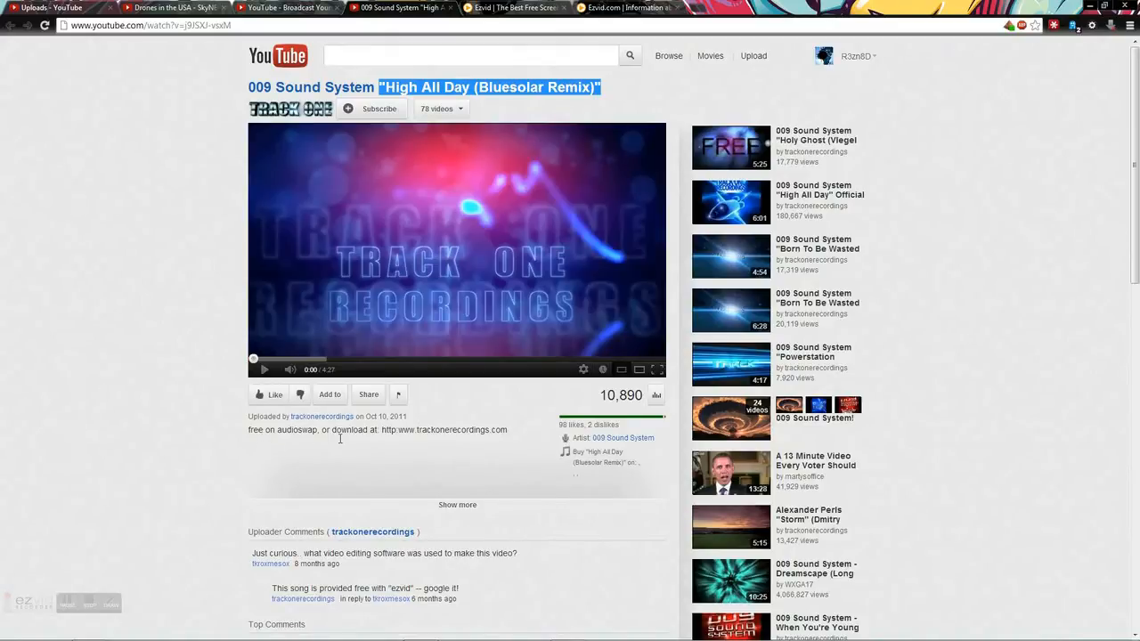
pyautogui.moveTo(505, 438)
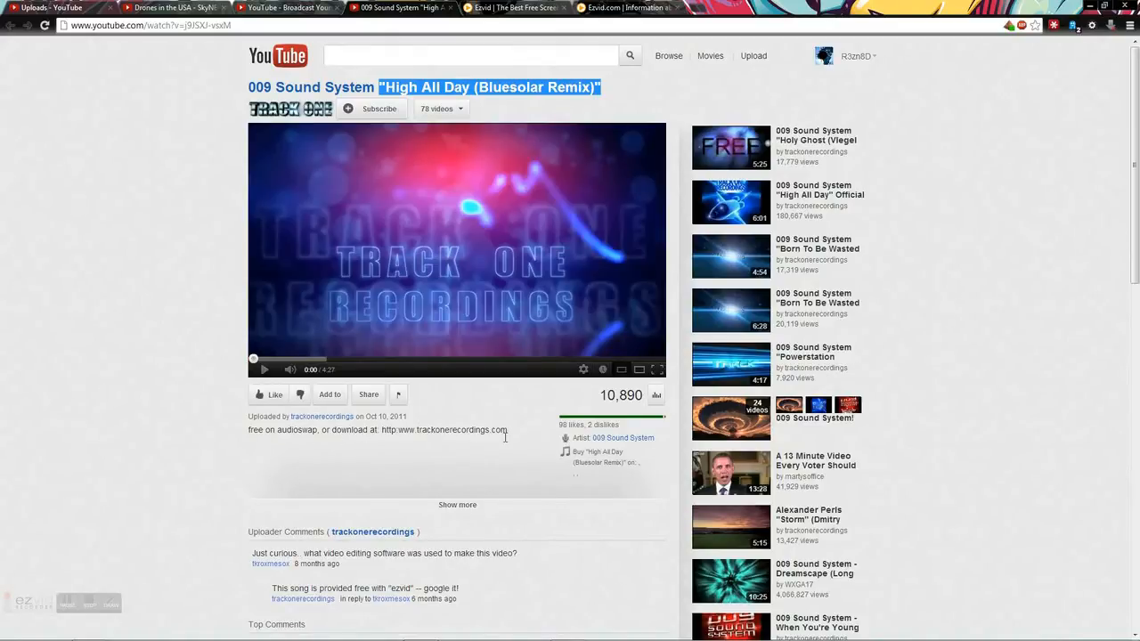
pyautogui.click(512, 7)
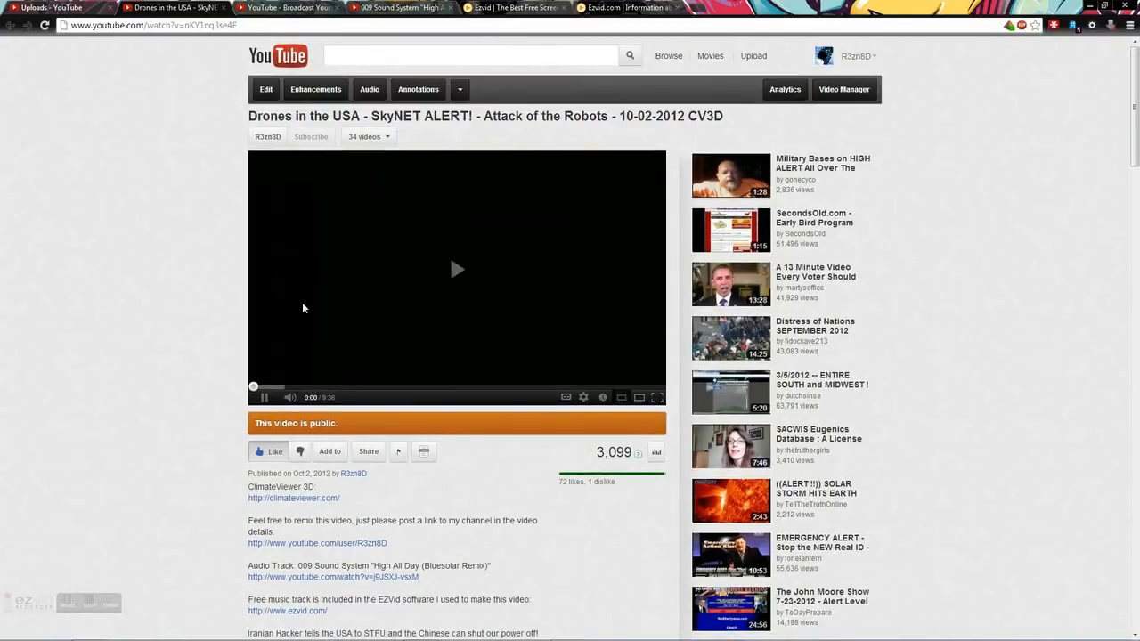
# Step: Return to the Uploads tab where Drones in the USA is flagged for matched content
pyautogui.click(457, 269)
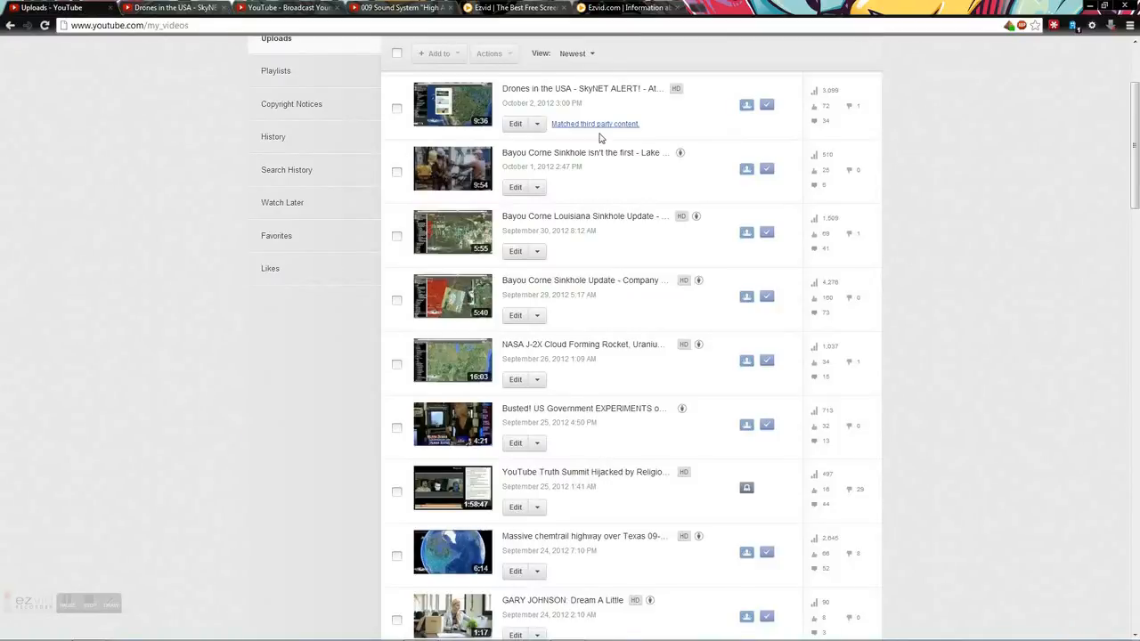
pyautogui.moveTo(384, 56)
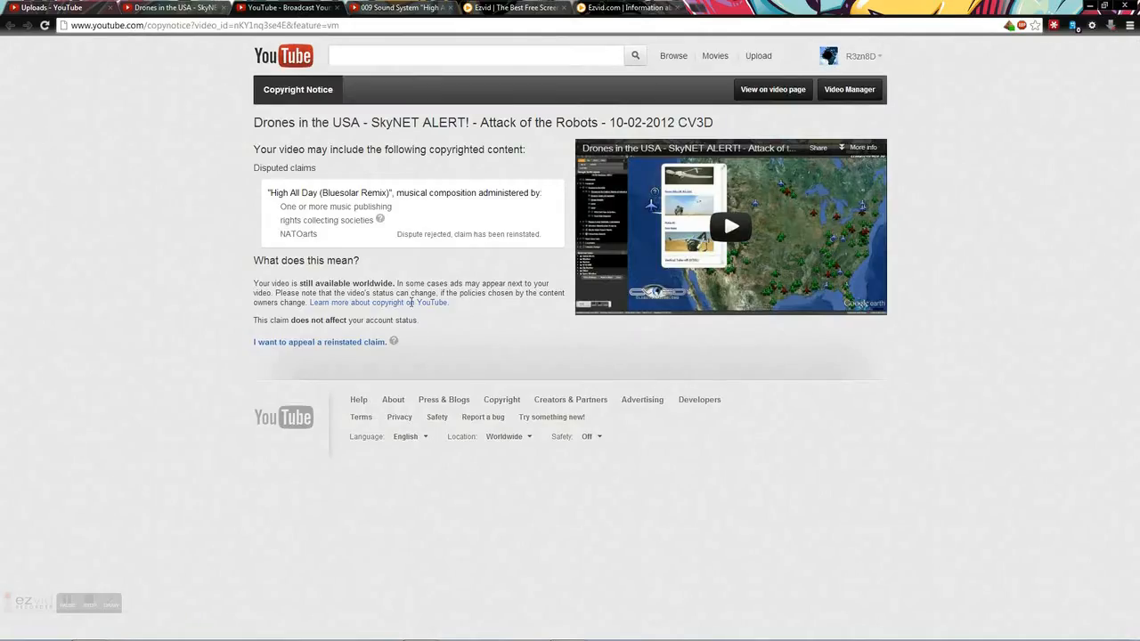
pyautogui.moveTo(310, 208)
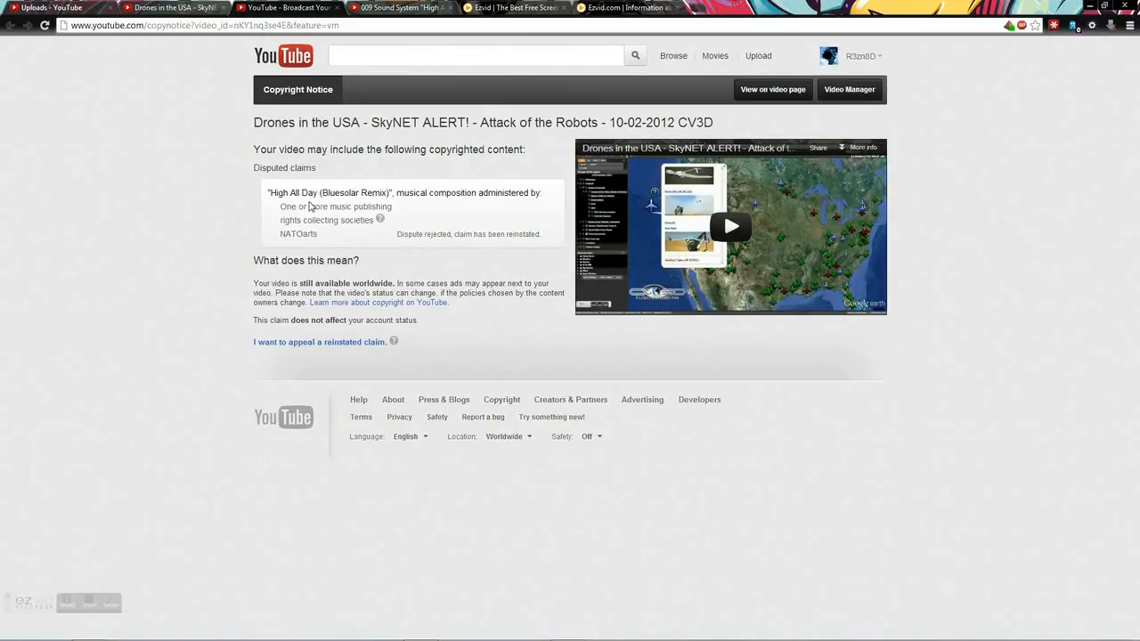
pyautogui.moveTo(348, 223)
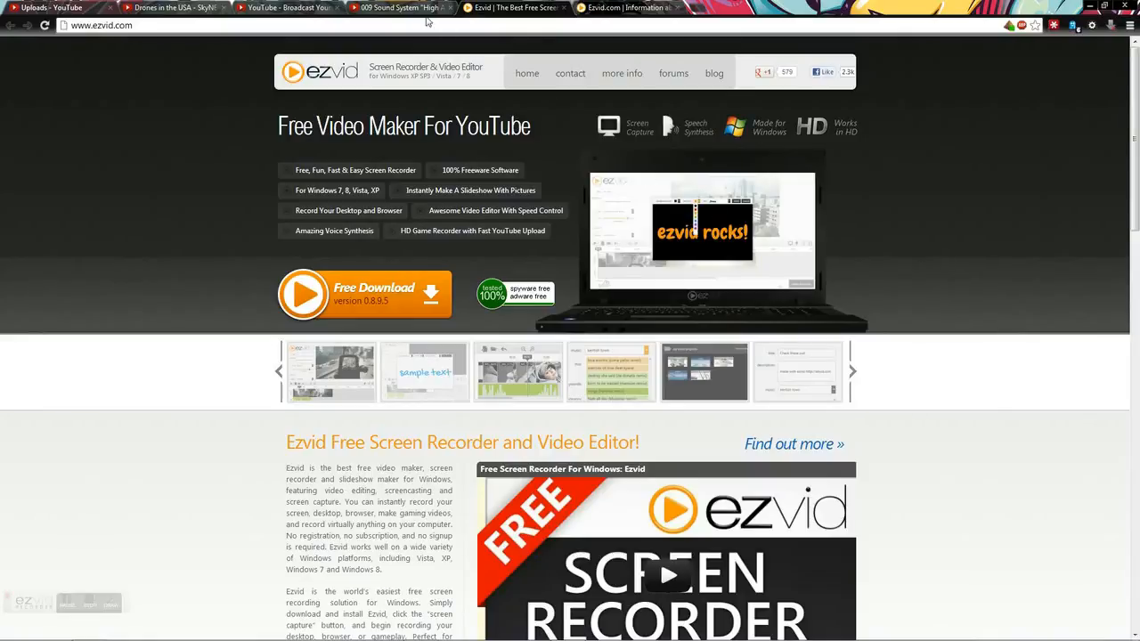
# Step: Go back to the Copyright Notice tab showing the rejected High All Day dispute
pyautogui.click(173, 7)
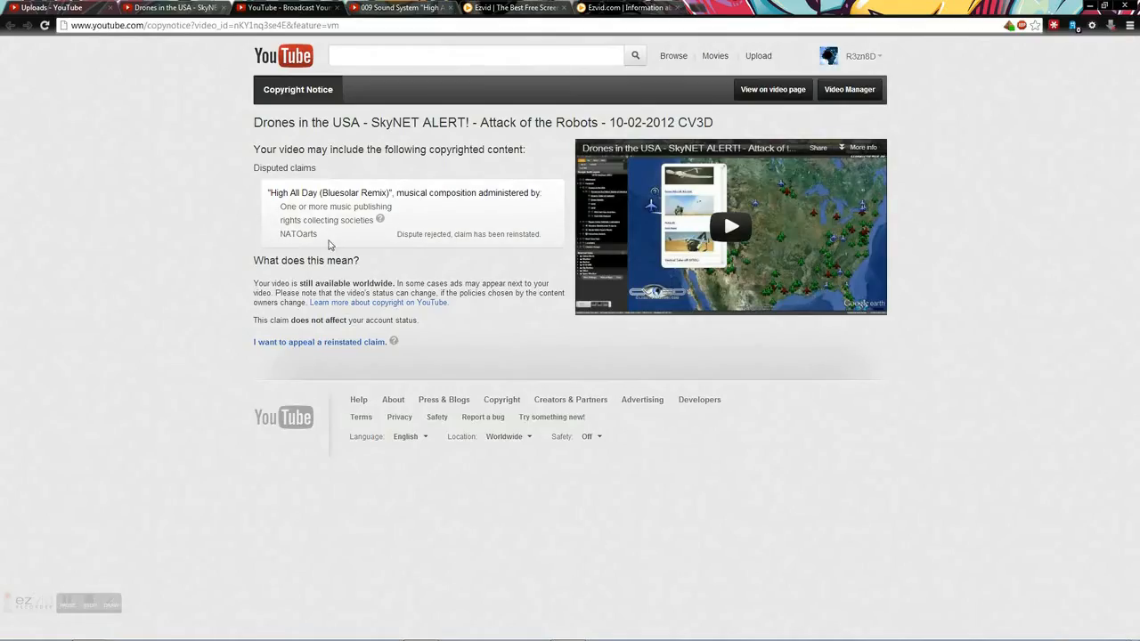
pyautogui.moveTo(430, 237)
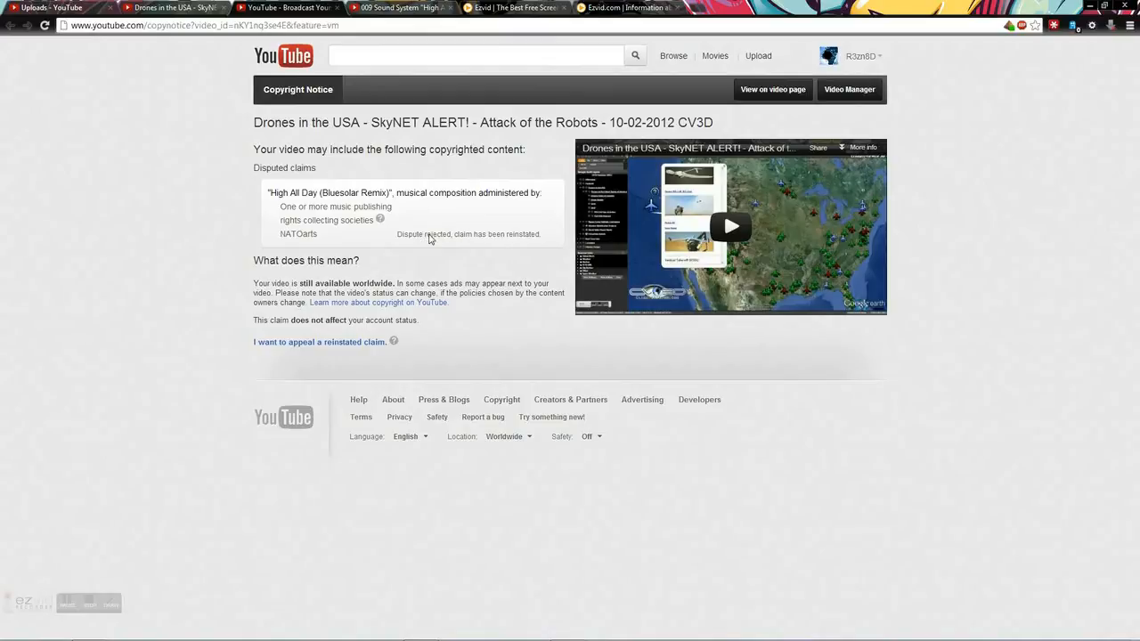
pyautogui.moveTo(561, 316)
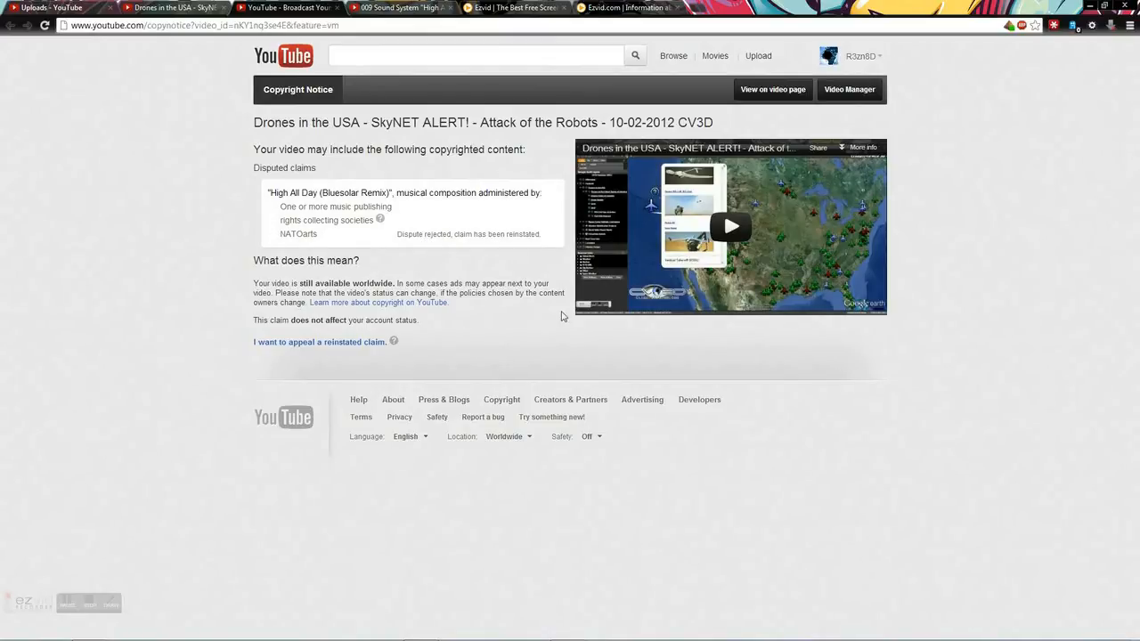
pyautogui.moveTo(917, 377)
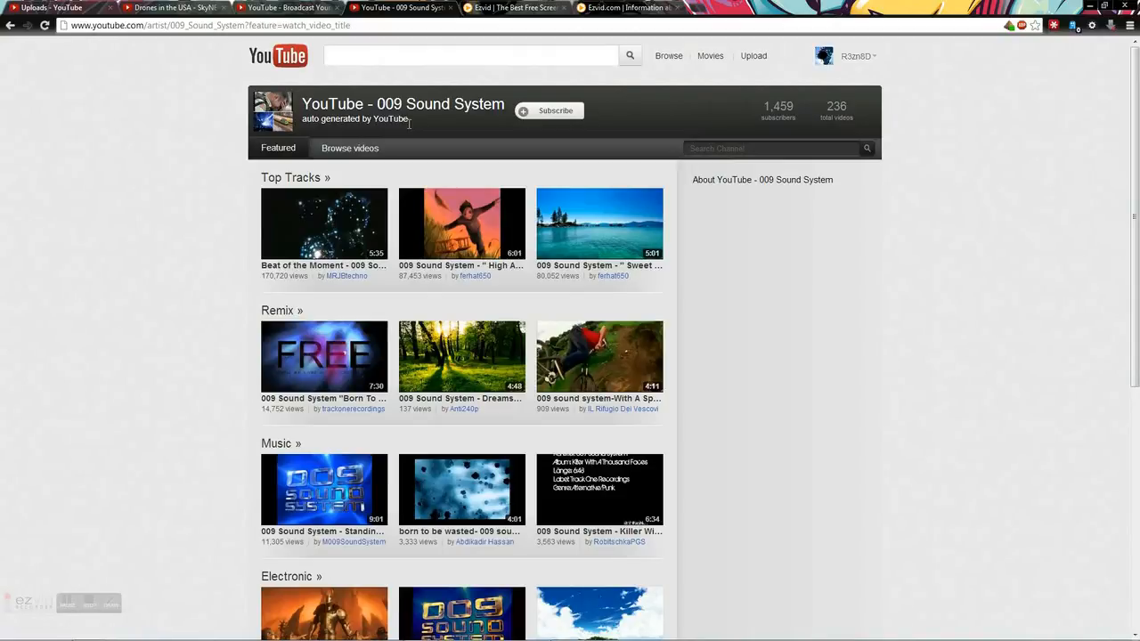
pyautogui.moveTo(488, 154)
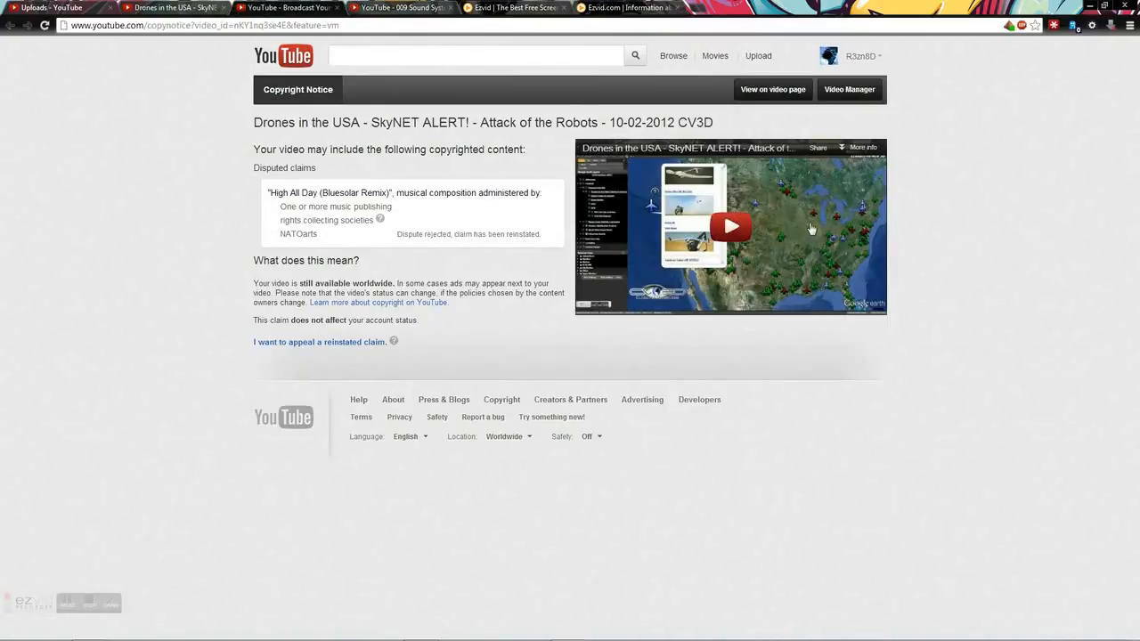
pyautogui.moveTo(433, 241)
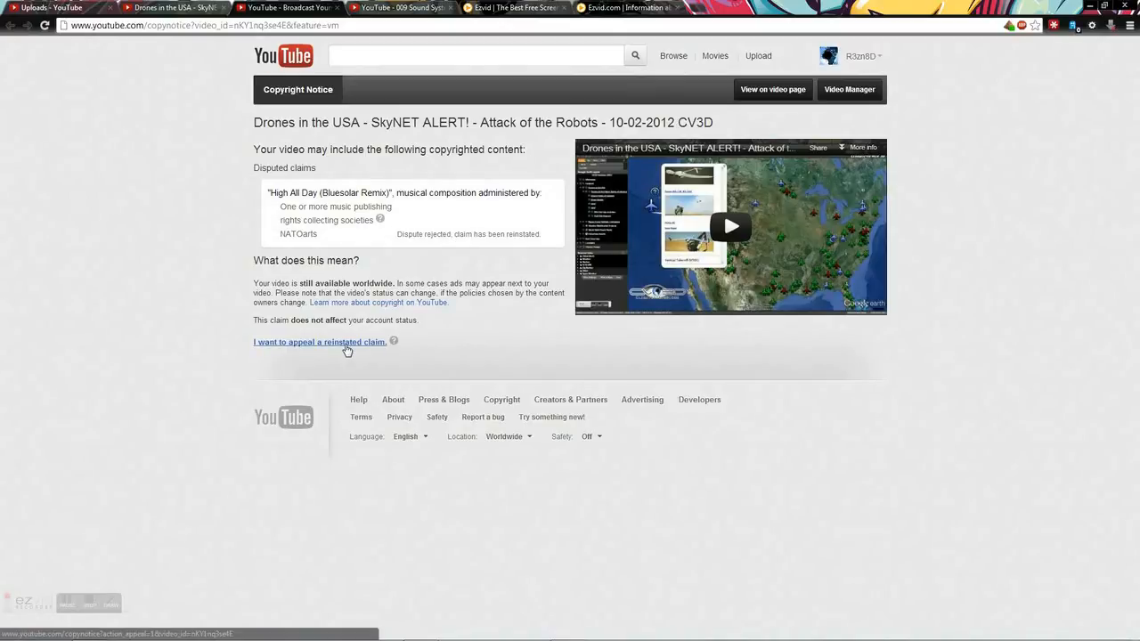
pyautogui.moveTo(298, 347)
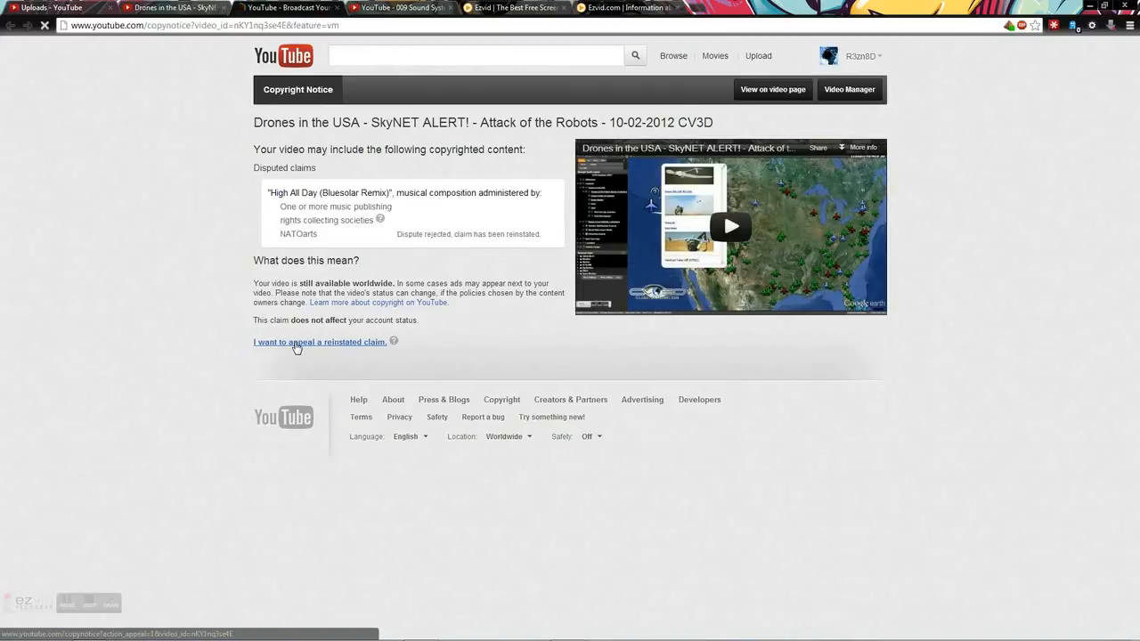
# Step: Start appealing the reinstated High All Day claim and read the copyright strike warning
pyautogui.click(320, 342)
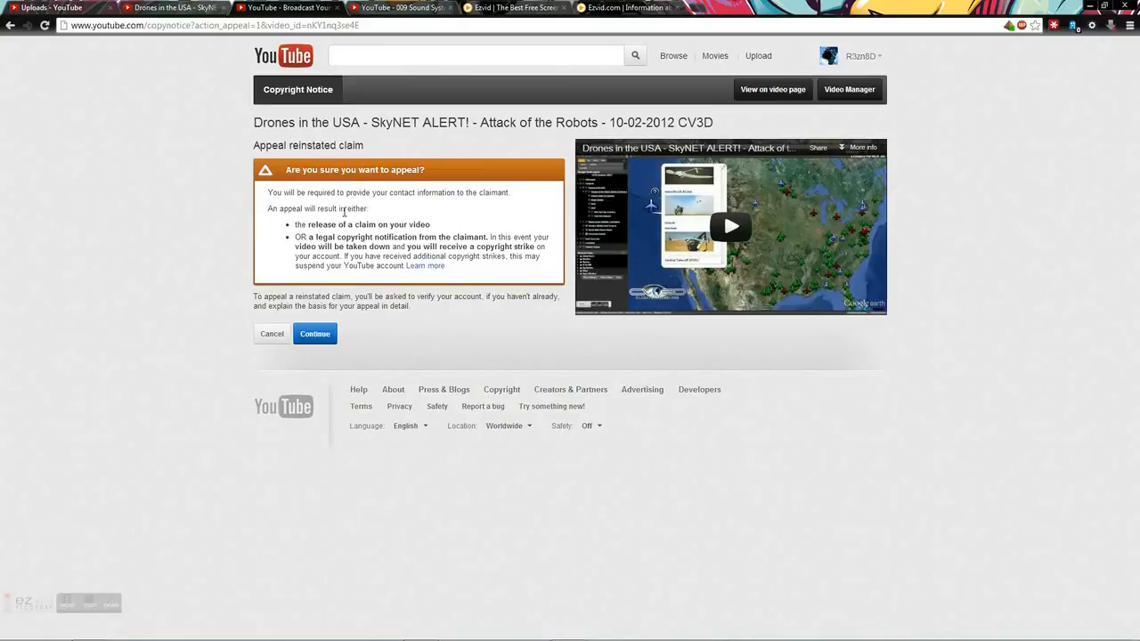
pyautogui.moveTo(314, 223); pyautogui.dragTo(429, 223)
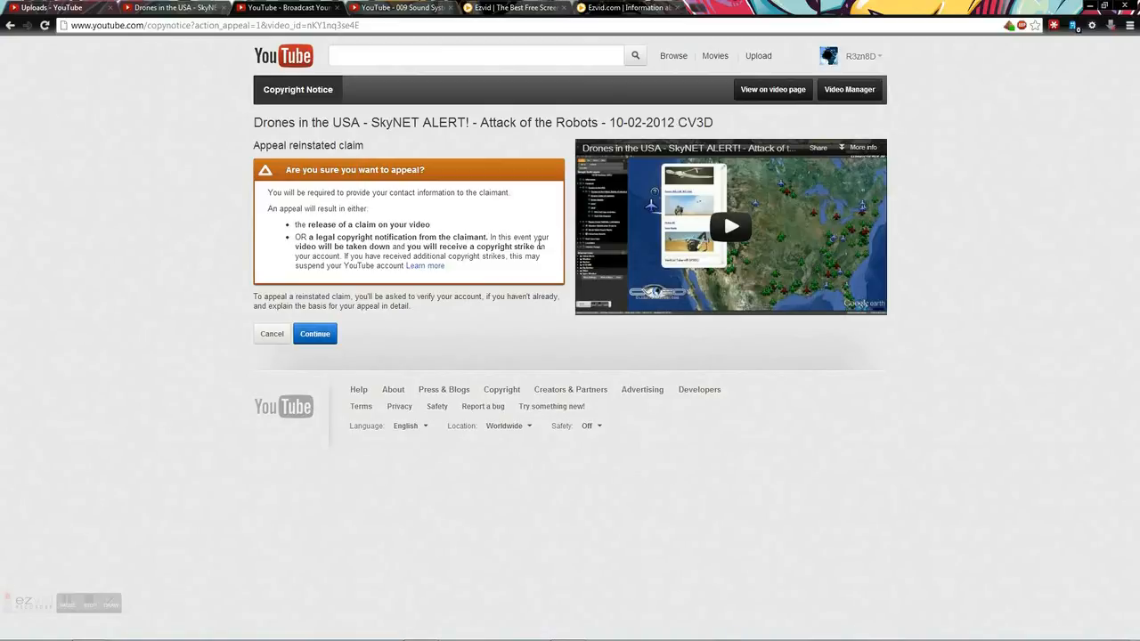
pyautogui.moveTo(430, 255)
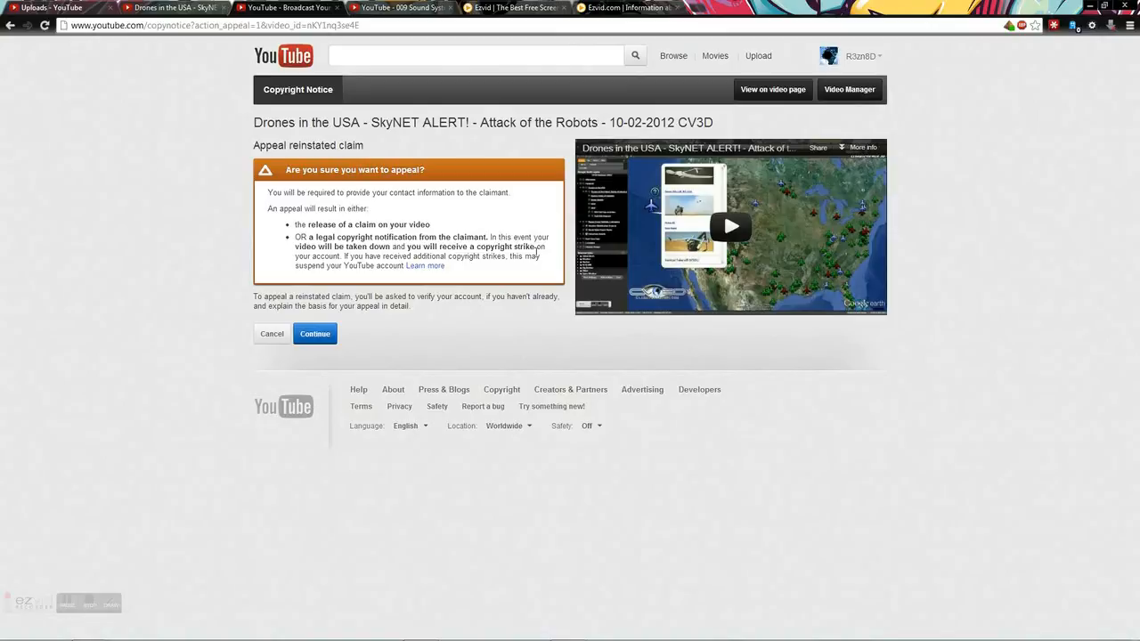
pyautogui.moveTo(545, 276)
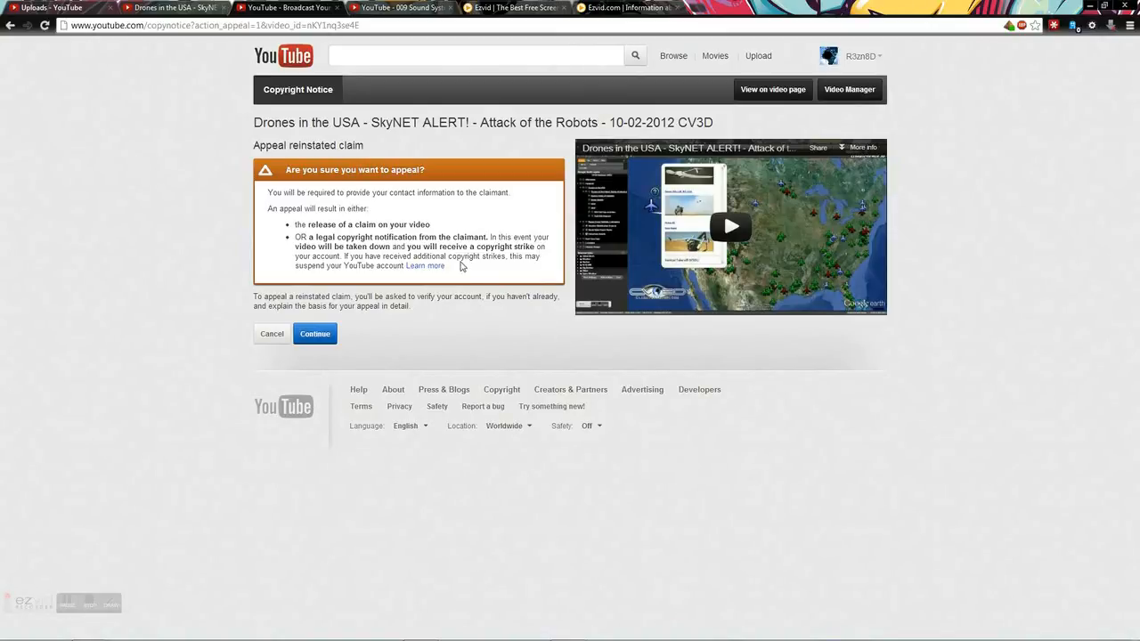
pyautogui.moveTo(335, 313)
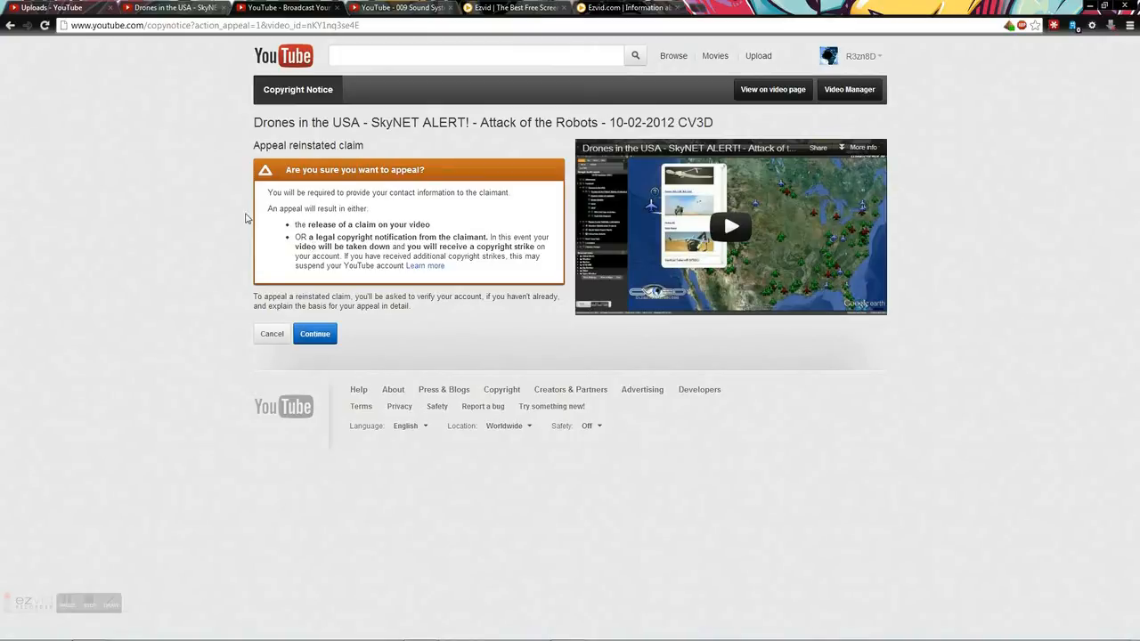
pyautogui.moveTo(272, 334)
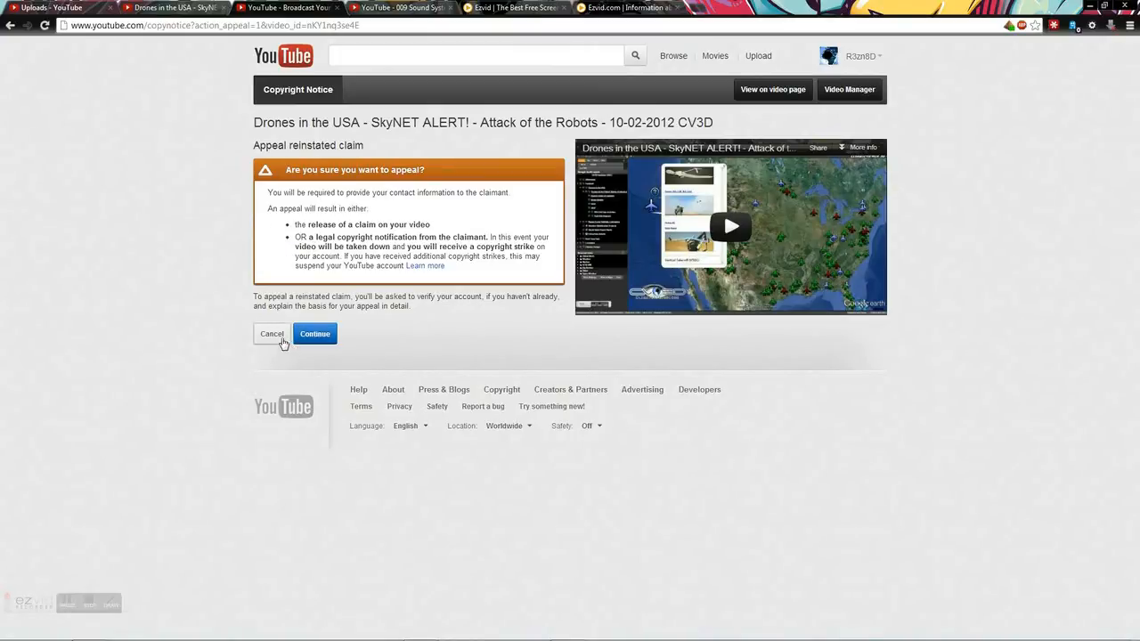
# Step: Cancel the High All Day appeal, then visit the 009 Sound System page and Ezvid forums
pyautogui.click(315, 333)
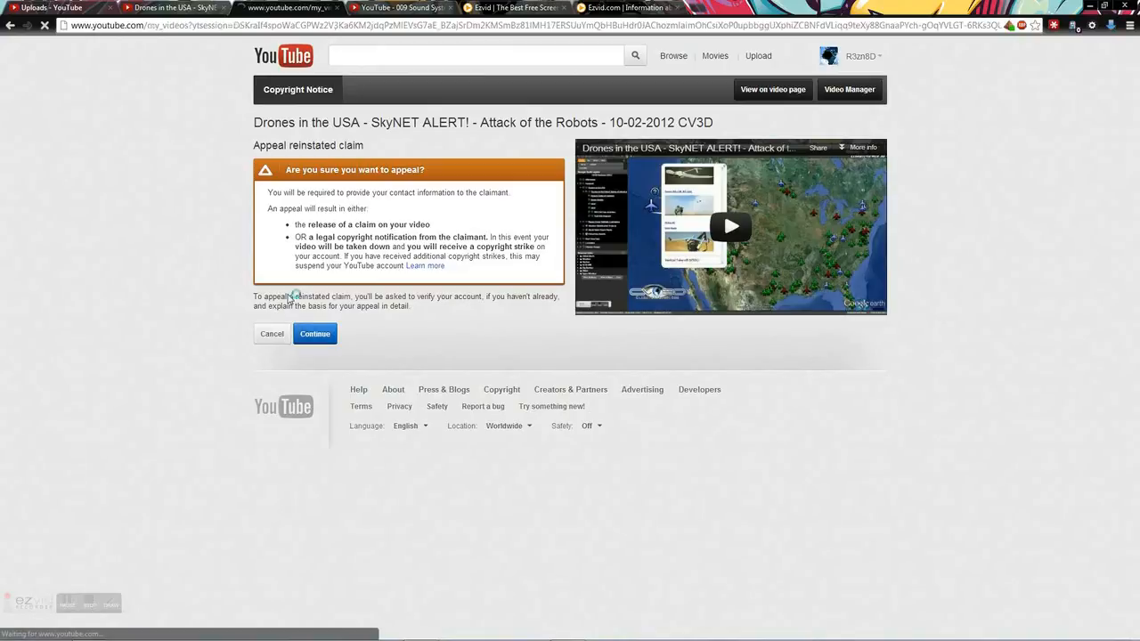
pyautogui.click(272, 333)
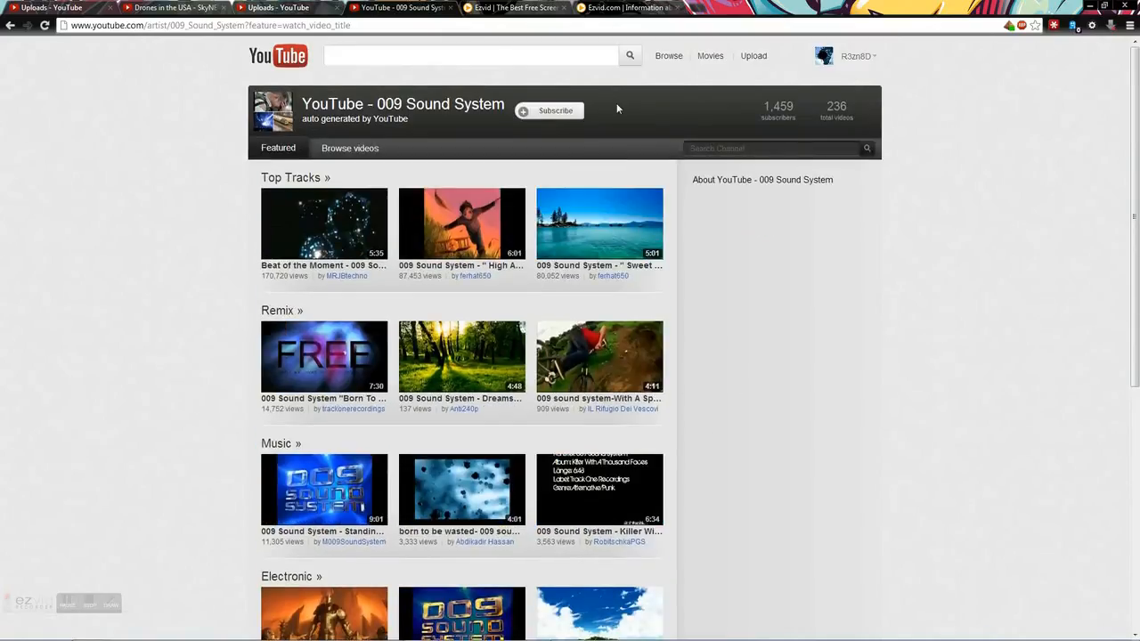
pyautogui.click(515, 7)
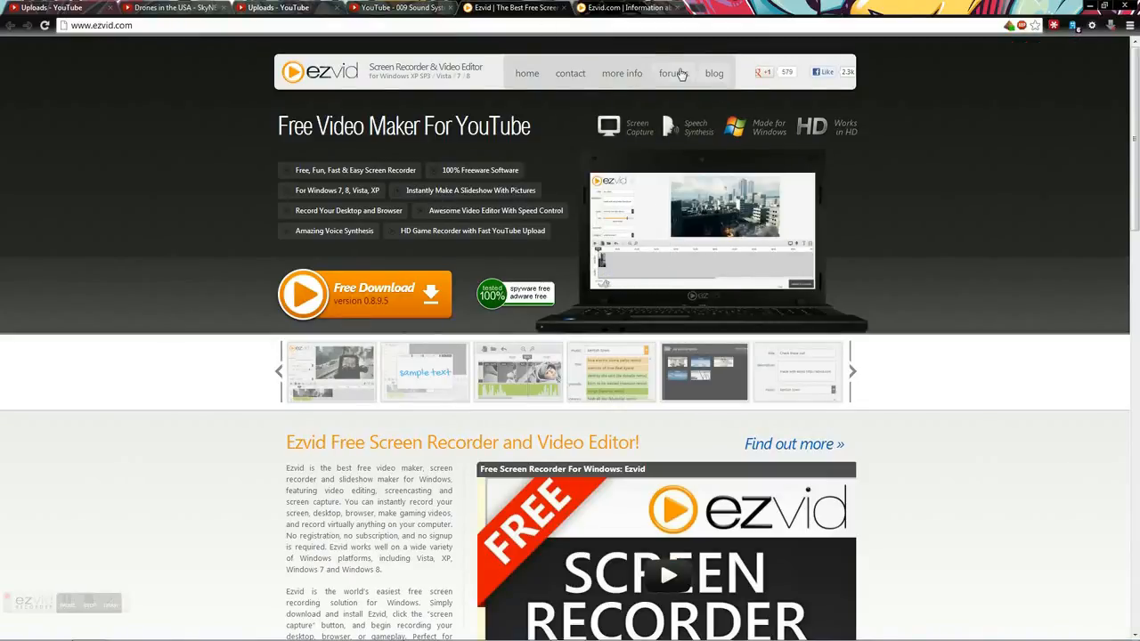
pyautogui.click(670, 73)
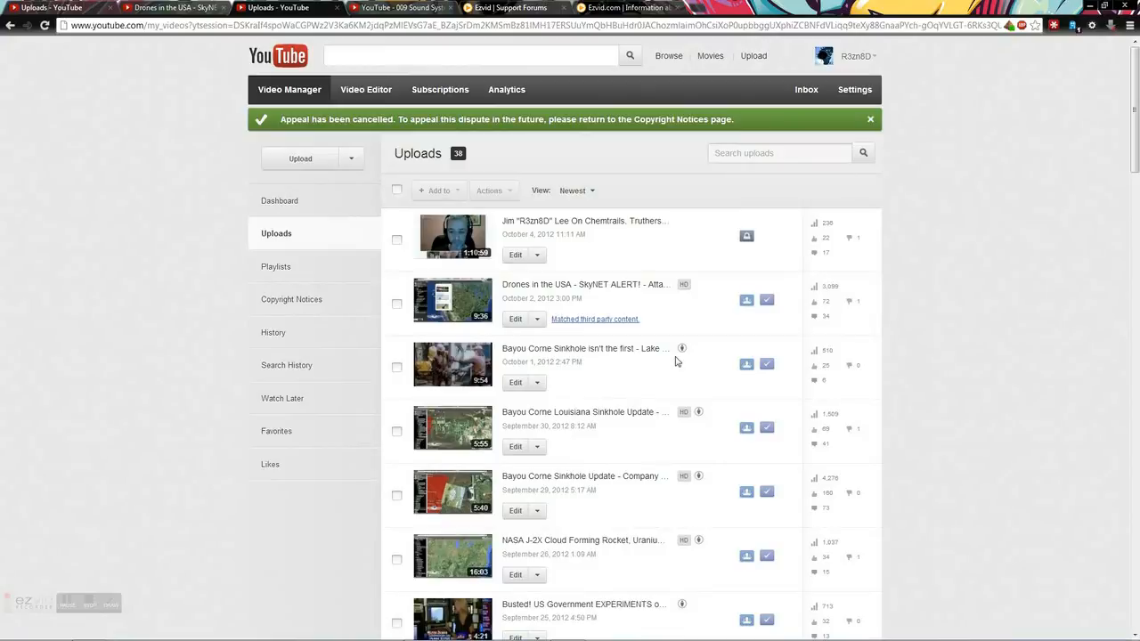
pyautogui.moveTo(699, 455)
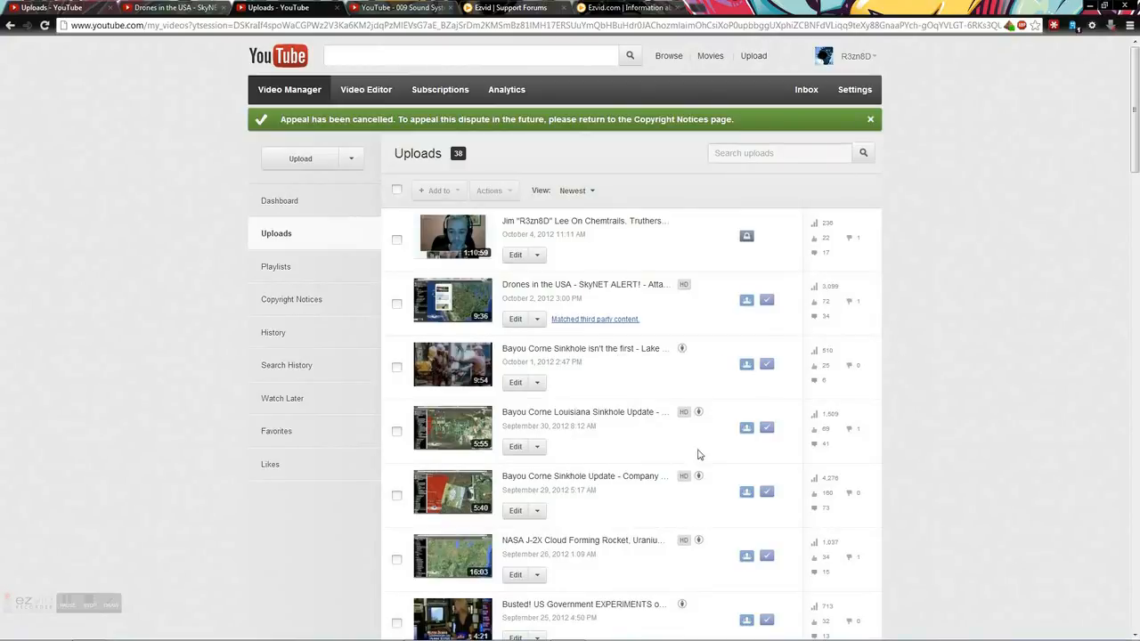
pyautogui.moveTo(699, 540)
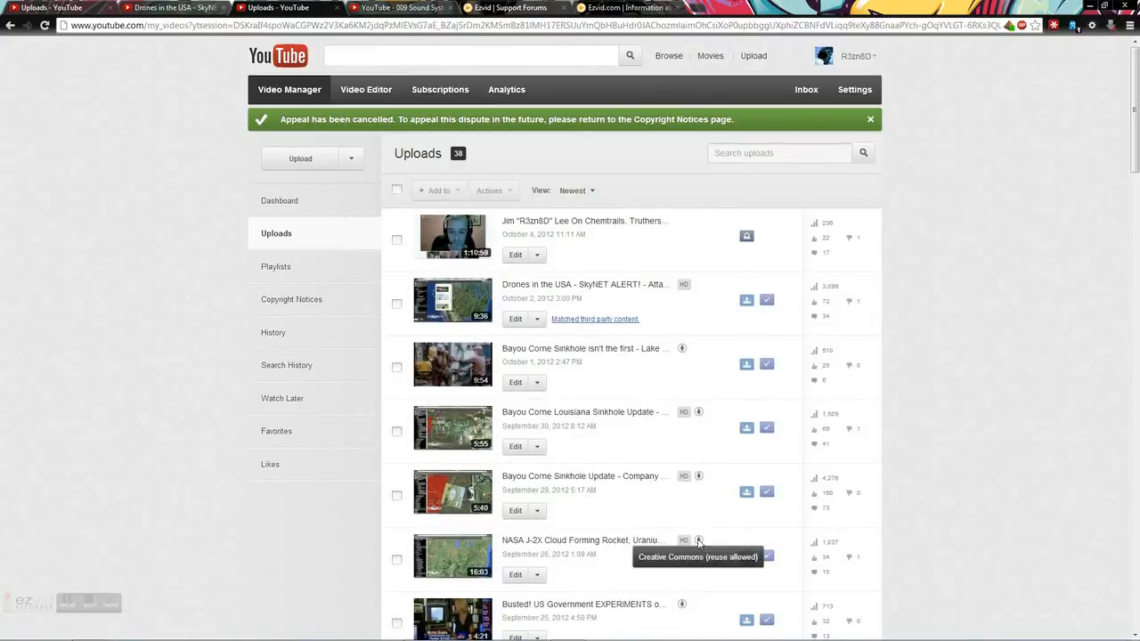
pyautogui.moveTo(699, 543)
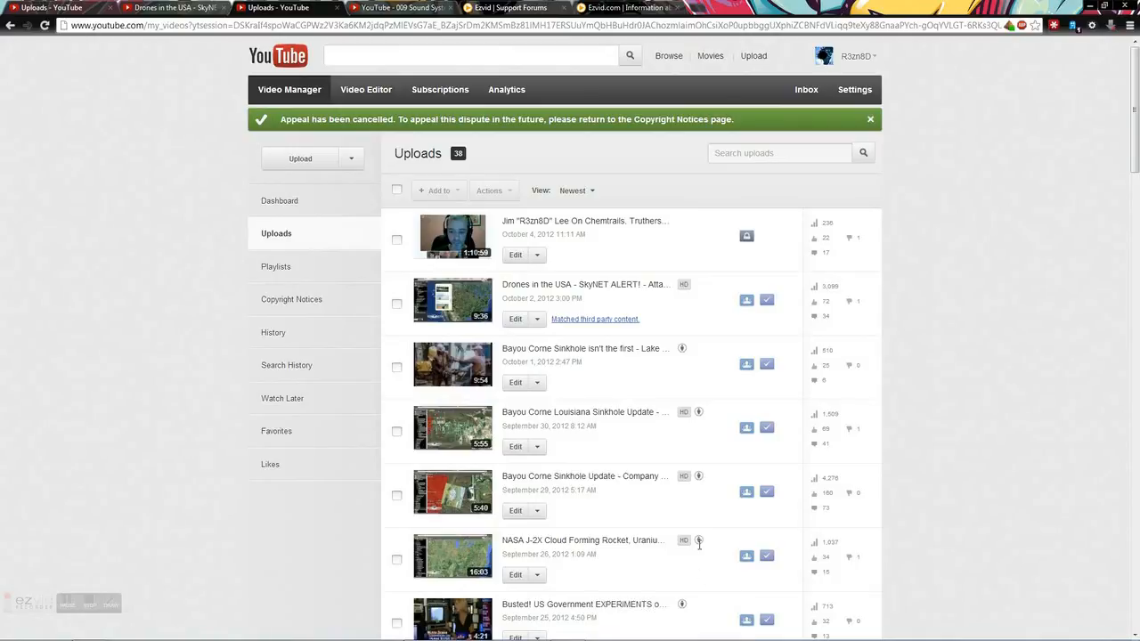
pyautogui.moveTo(682, 348)
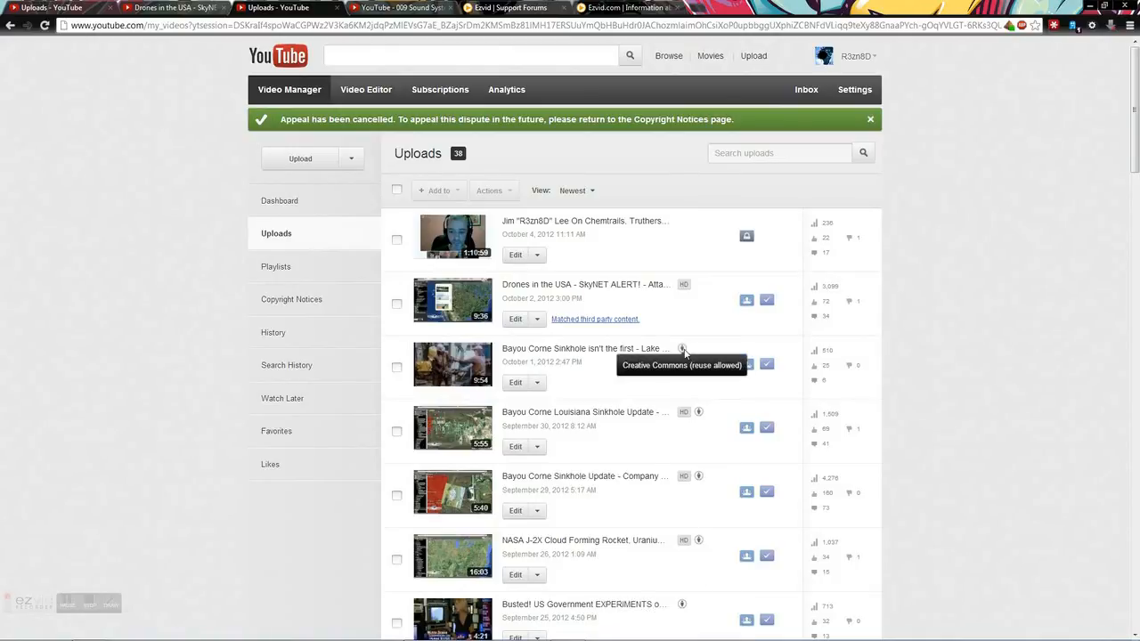
pyautogui.moveTo(586, 367)
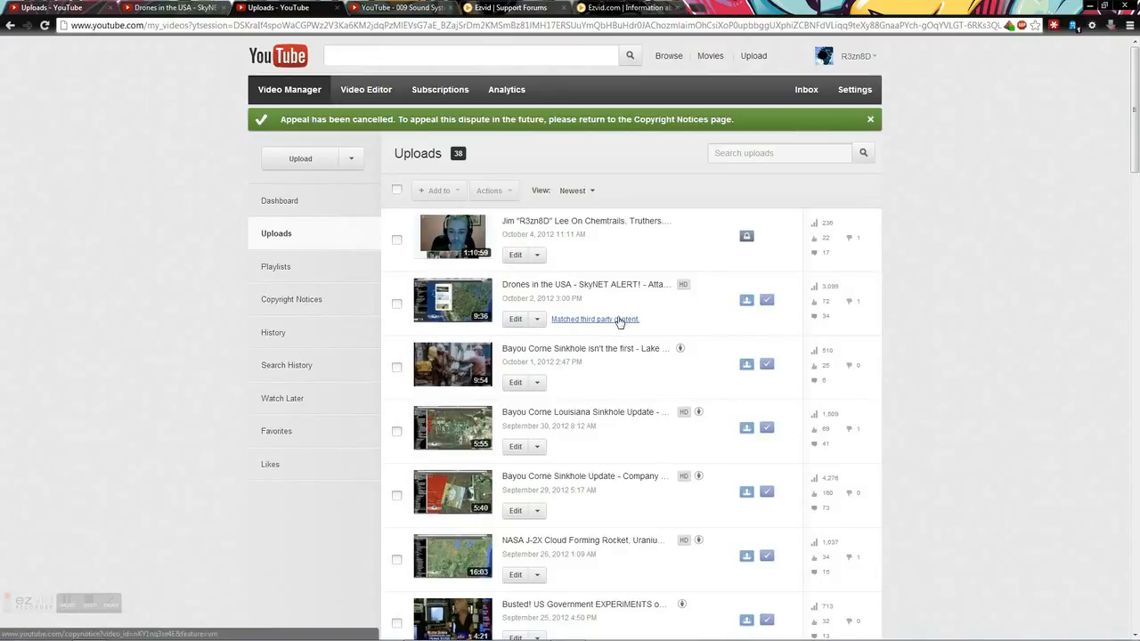
# Step: Show the Ezvid Support Forums tab, glance at YouTube Uploads, then return to the forums
pyautogui.click(509, 7)
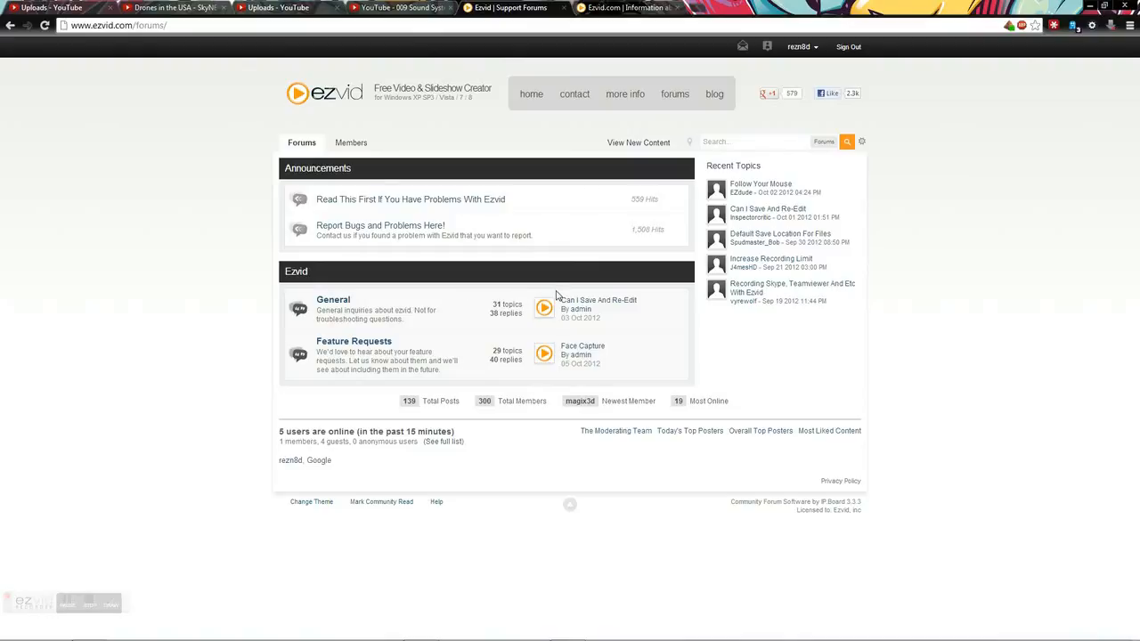
pyautogui.moveTo(527, 287)
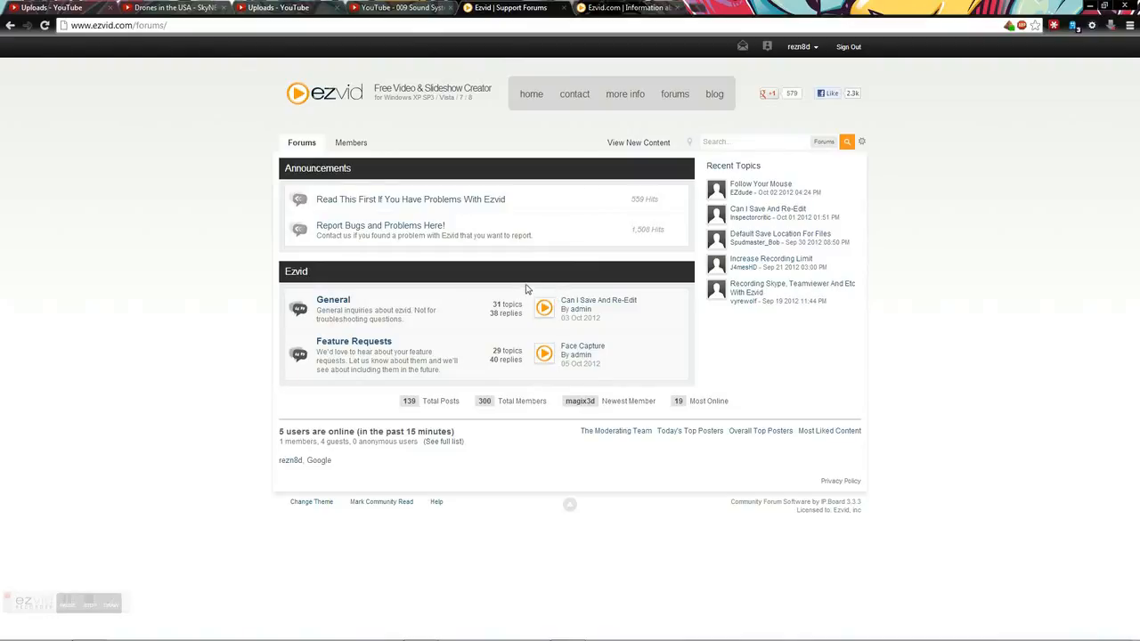
pyautogui.moveTo(351, 133)
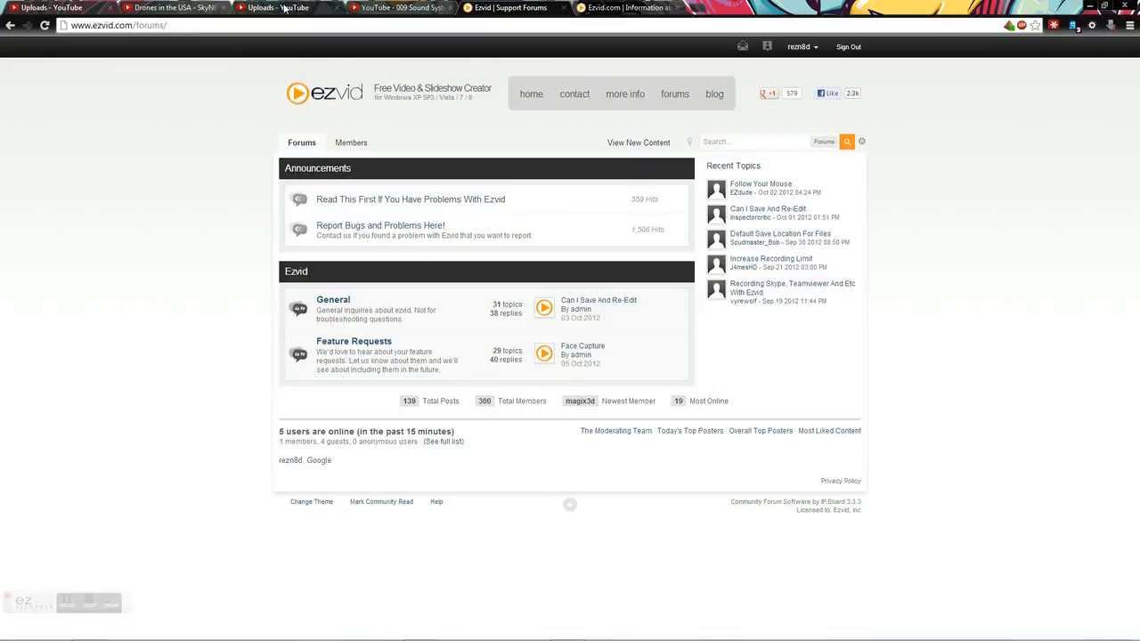
pyautogui.click(279, 7)
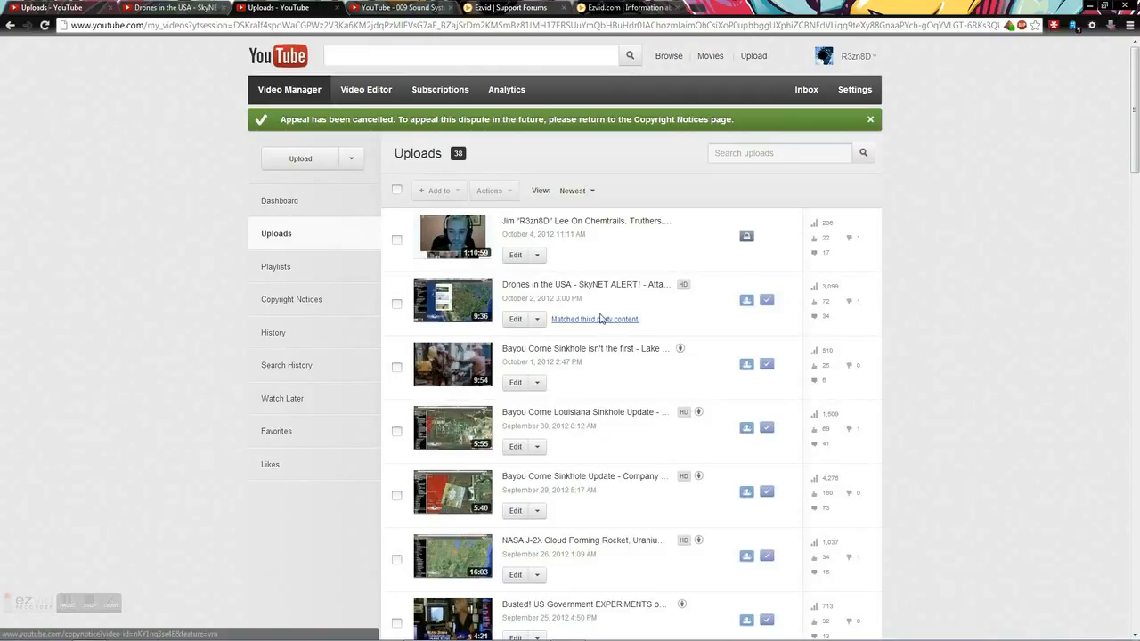
pyautogui.click(508, 7)
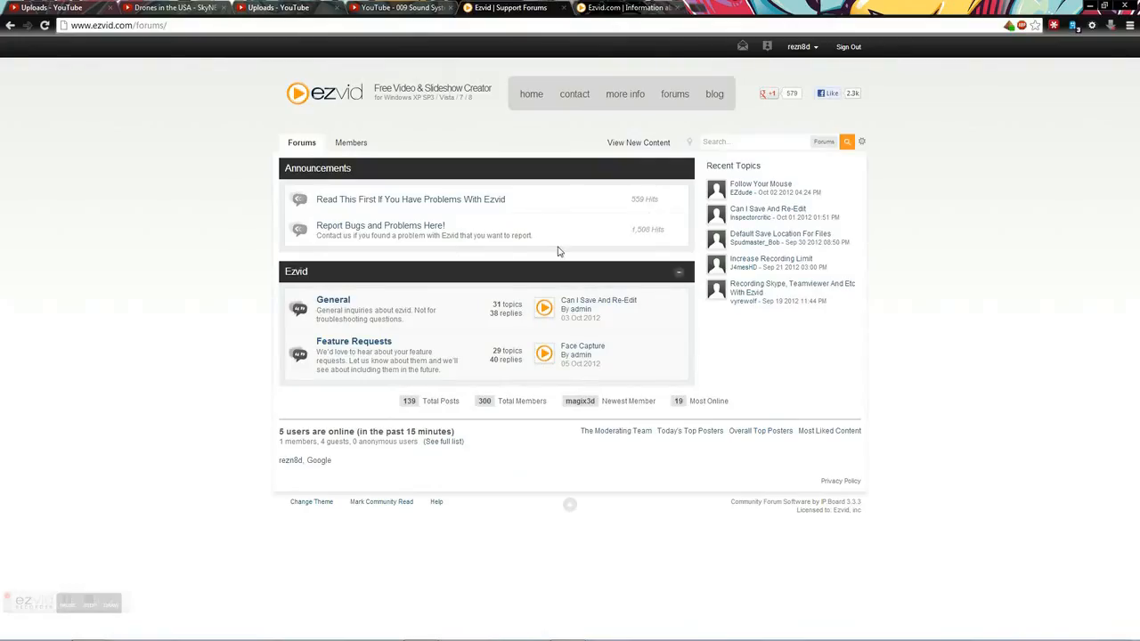
pyautogui.moveTo(613, 19)
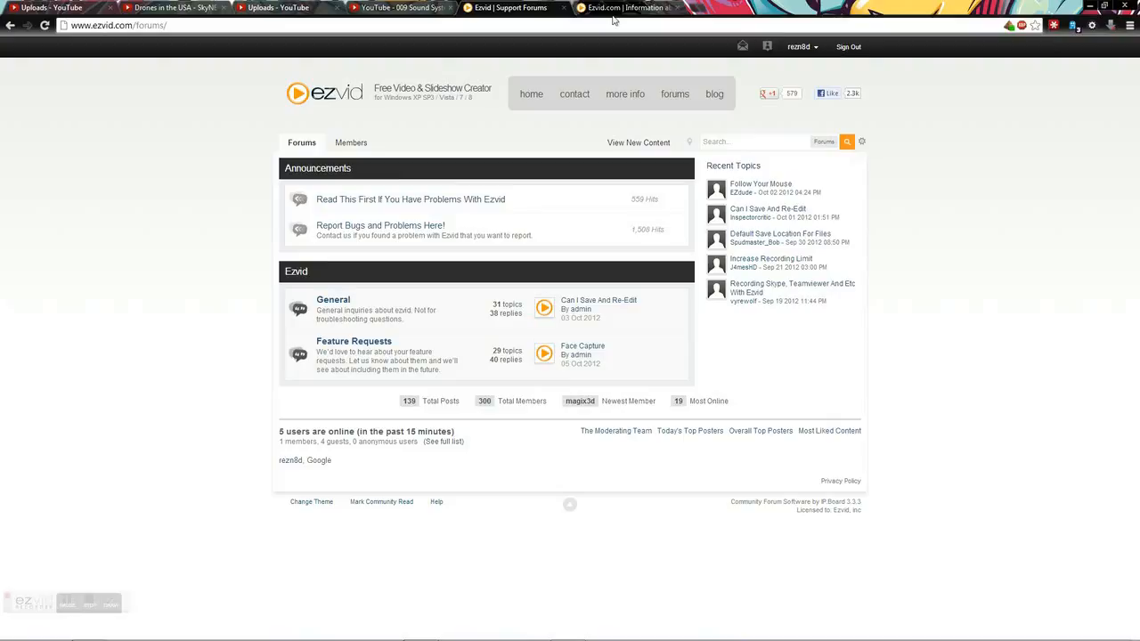
pyautogui.moveTo(544, 34)
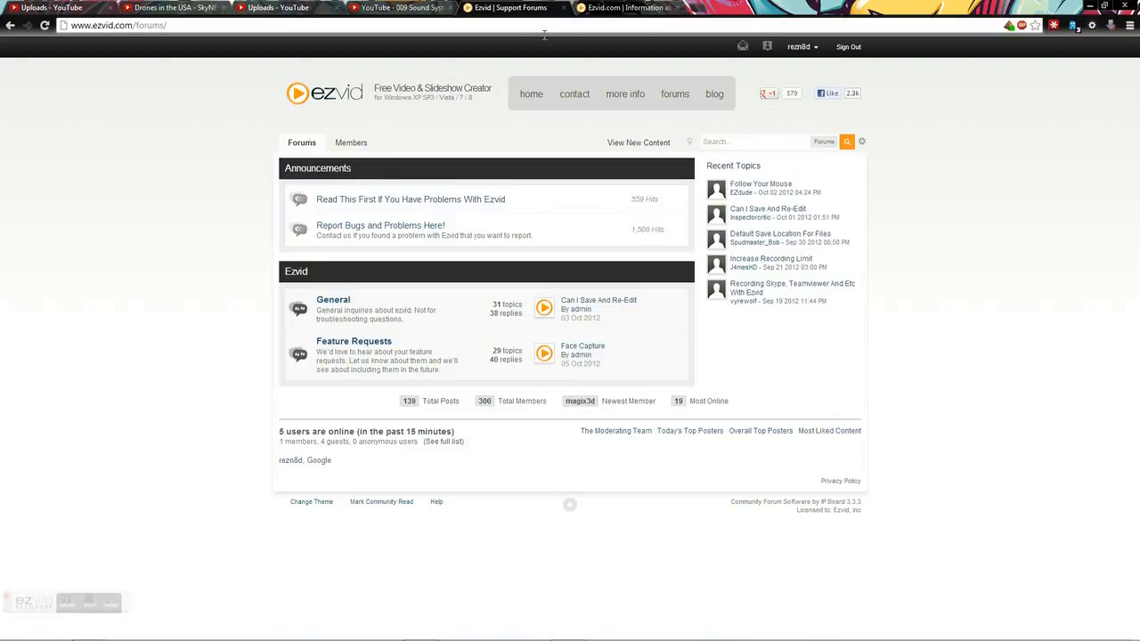